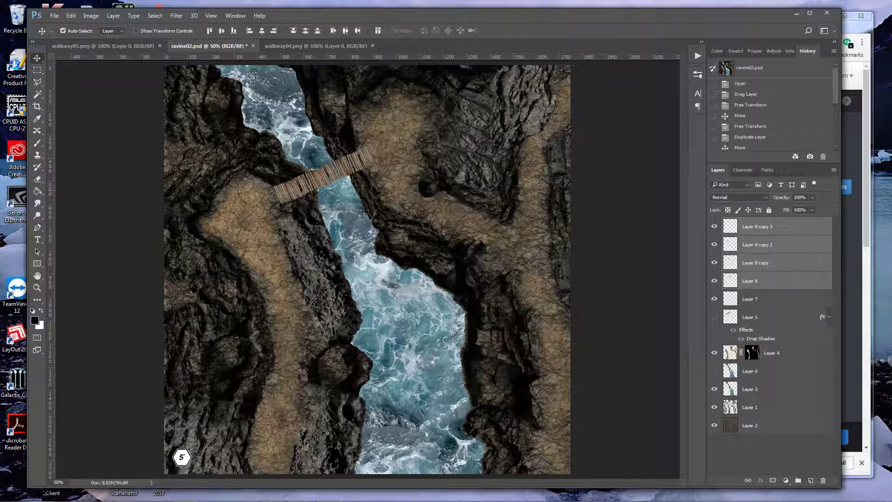
View the walkway04 weathered-plank reference, glance back at ravine02, then return to walkway04
left_click(312, 45)
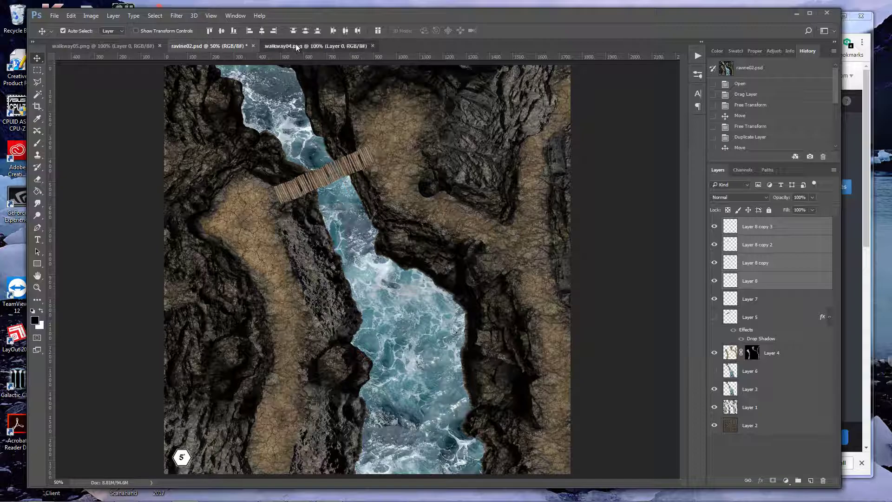
left_click(312, 45)
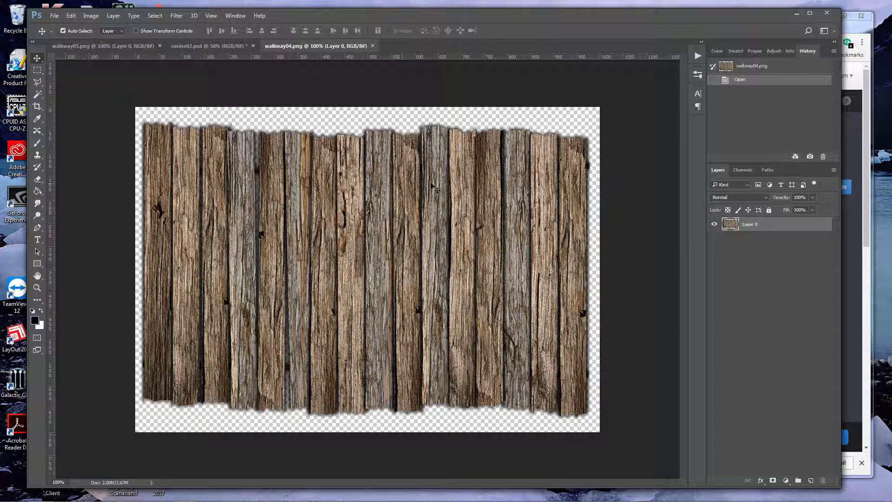
mouse_move(444, 165)
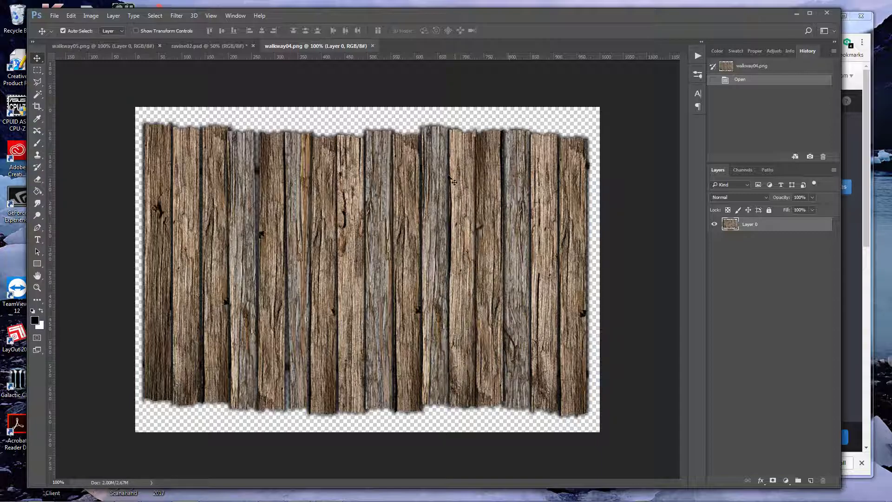
left_click(199, 45)
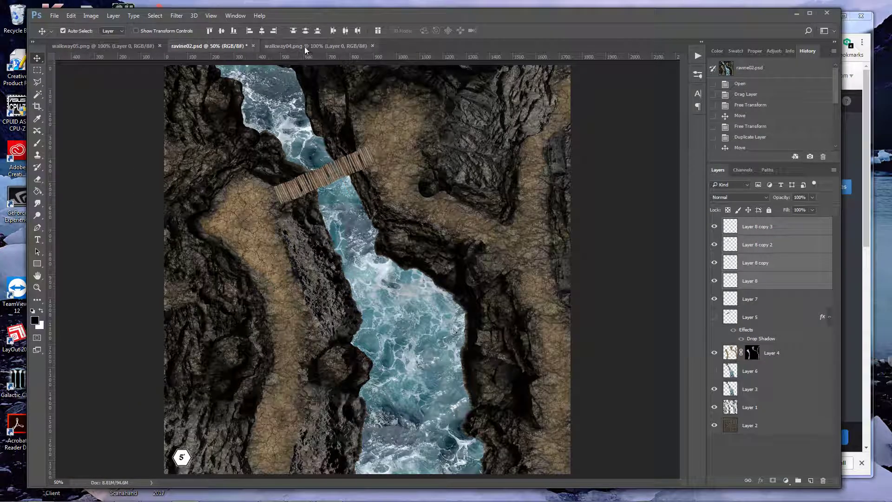
left_click(313, 46)
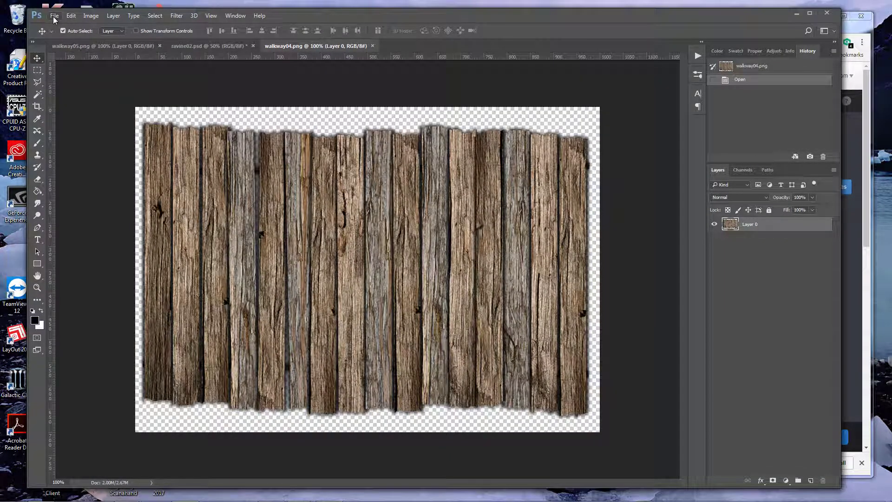
Open planks01.psd from the Wood folder with its twenty plank layers
left_click(54, 15)
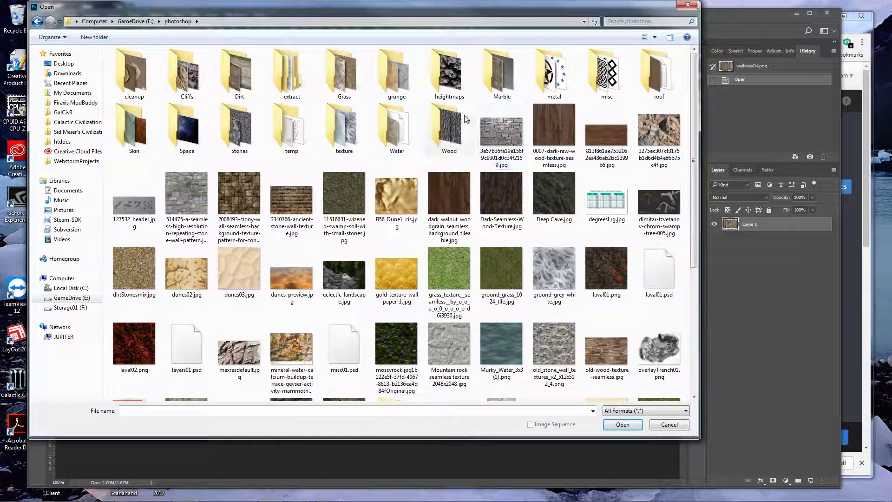
mouse_move(435, 147)
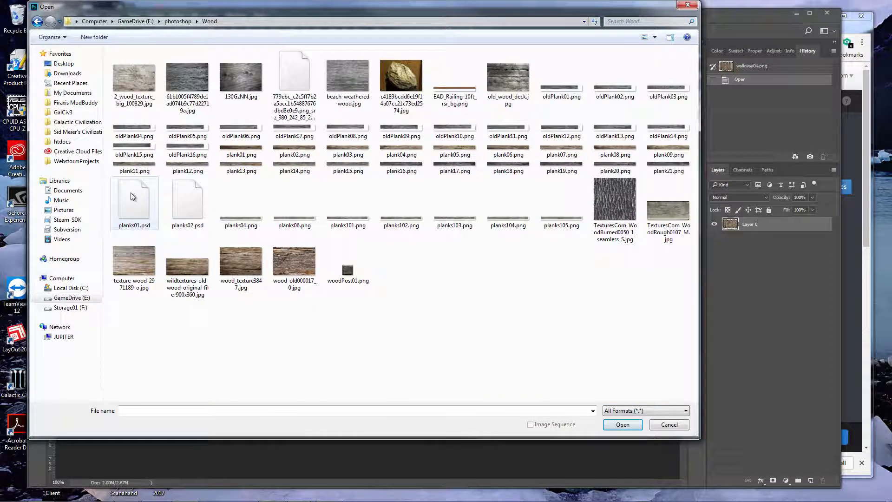
left_click(622, 424)
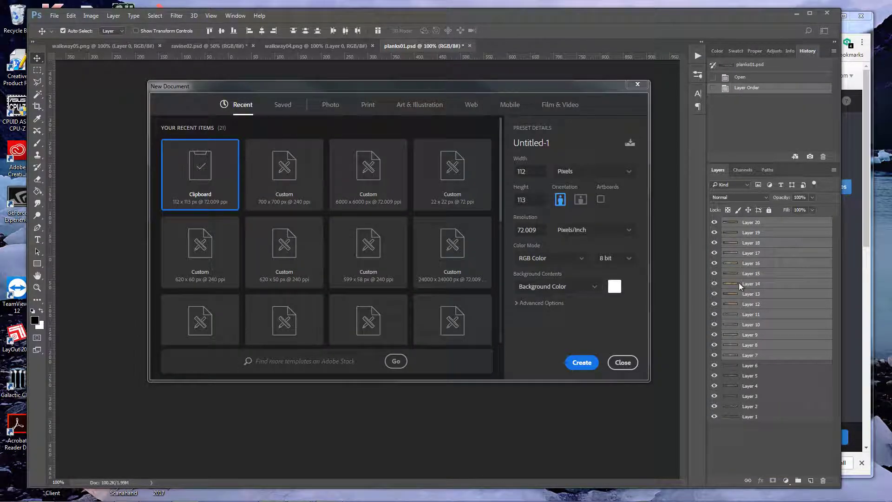
Create a new blank document from the 700x700 px @ 240 ppi recent preset
left_click(284, 165)
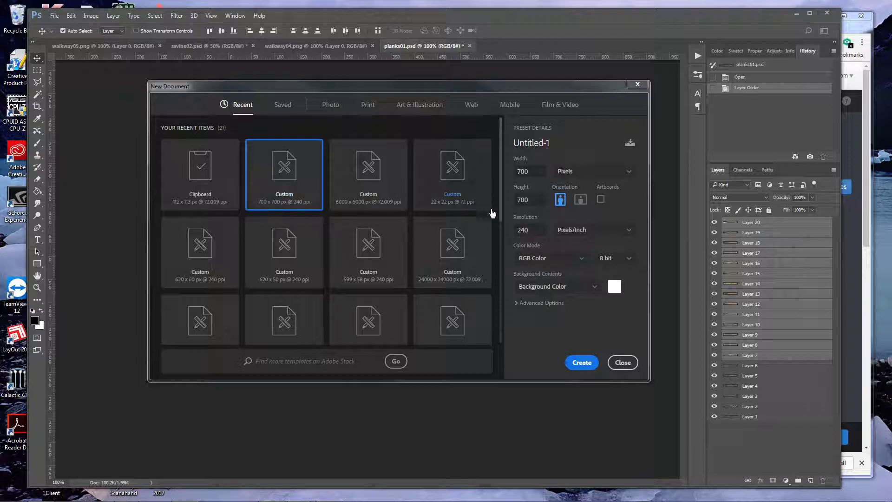
mouse_move(542, 243)
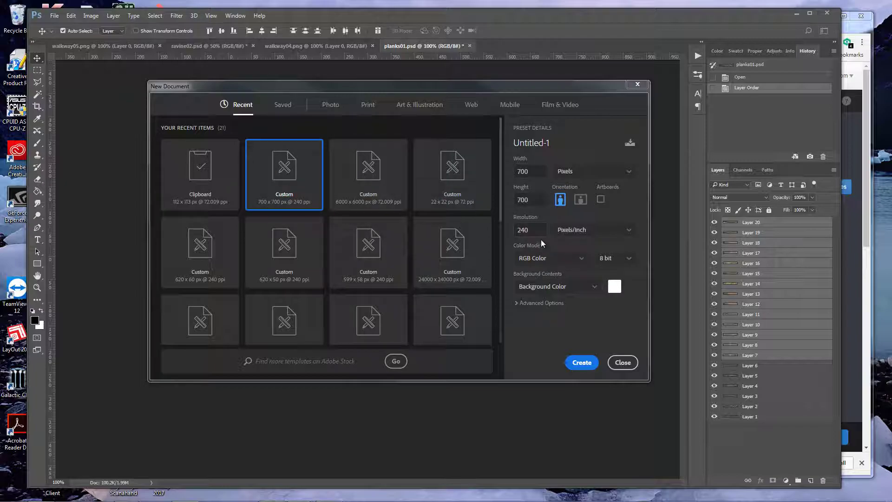
left_click(527, 229)
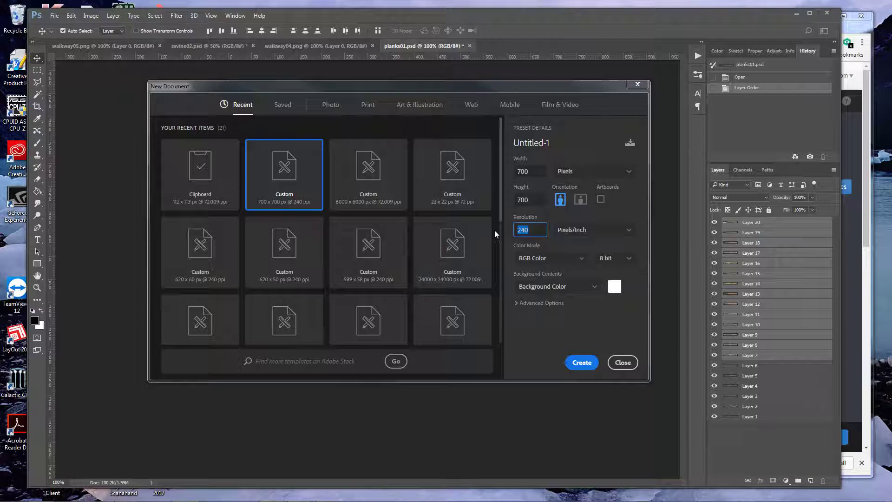
left_click(581, 363)
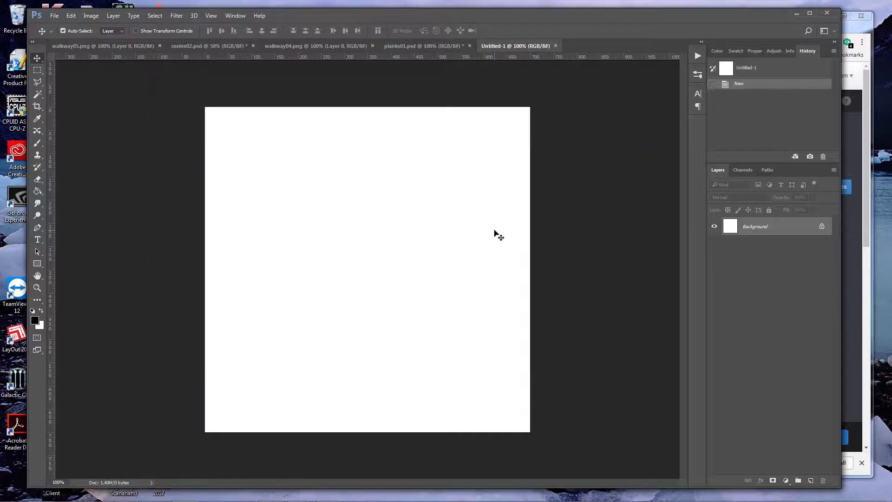
Drag plank layers from planks01 into Untitled-1 and stack them as horizontal boards with thin gaps
left_click(421, 46)
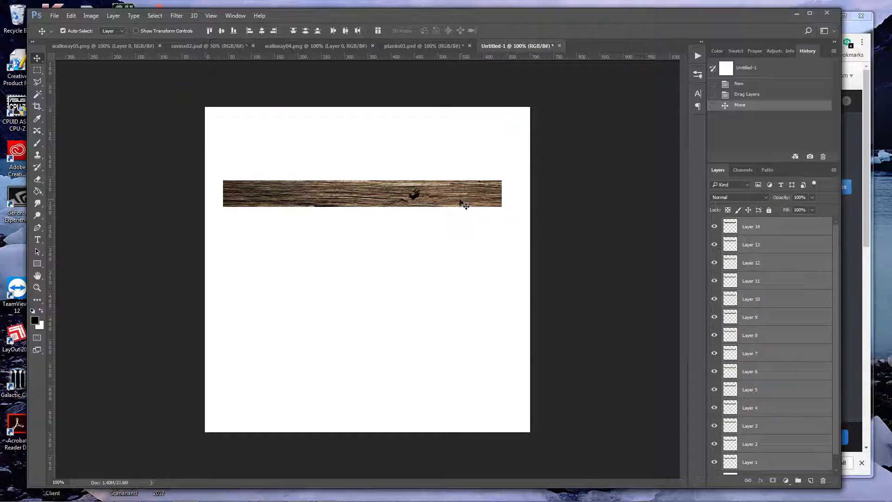
left_click_drag(363, 193, 363, 145)
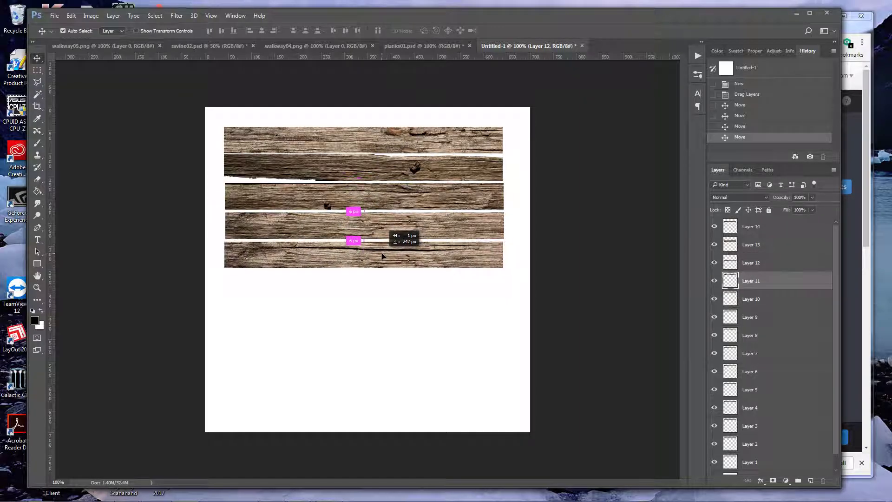
left_click_drag(364, 238, 364, 262)
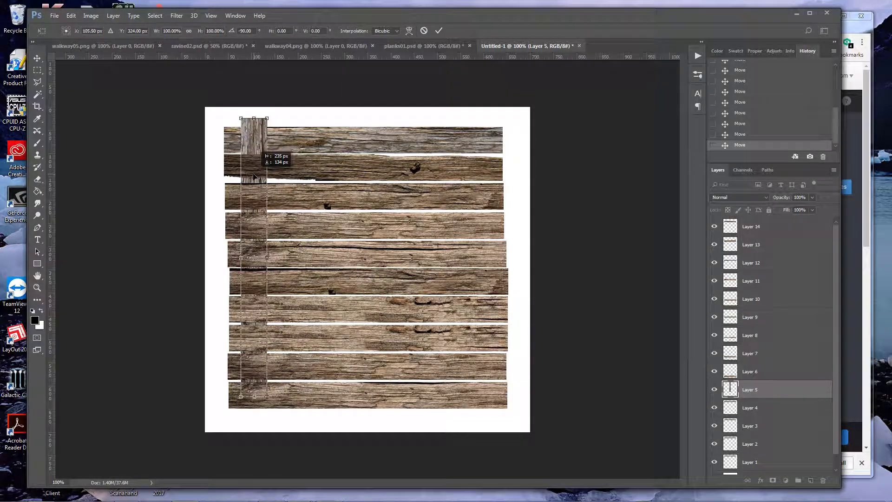
Place a plank rotated -90° as the left support beam and duplicate it for the right end
left_click_drag(254, 258, 247, 262)
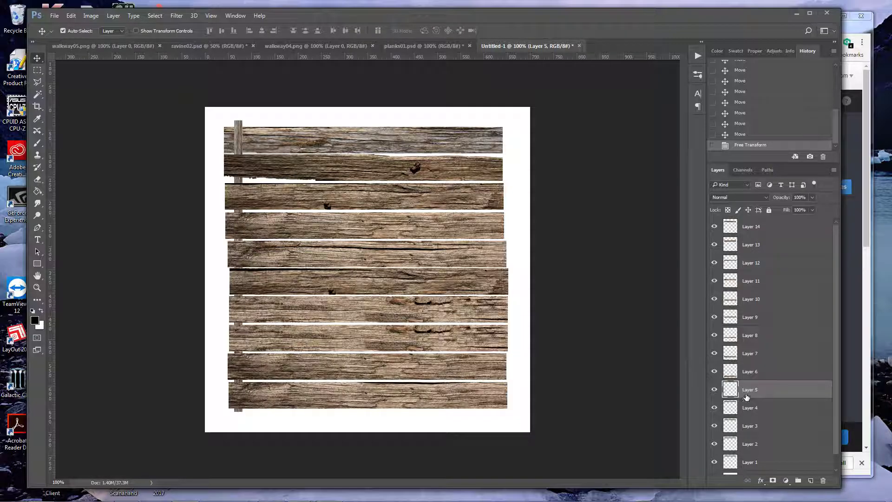
scroll("down", 3)
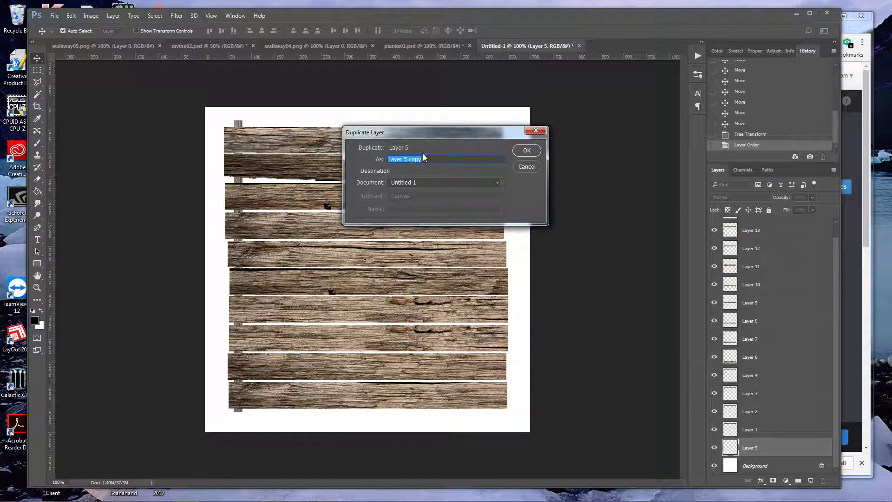
left_click(526, 149)
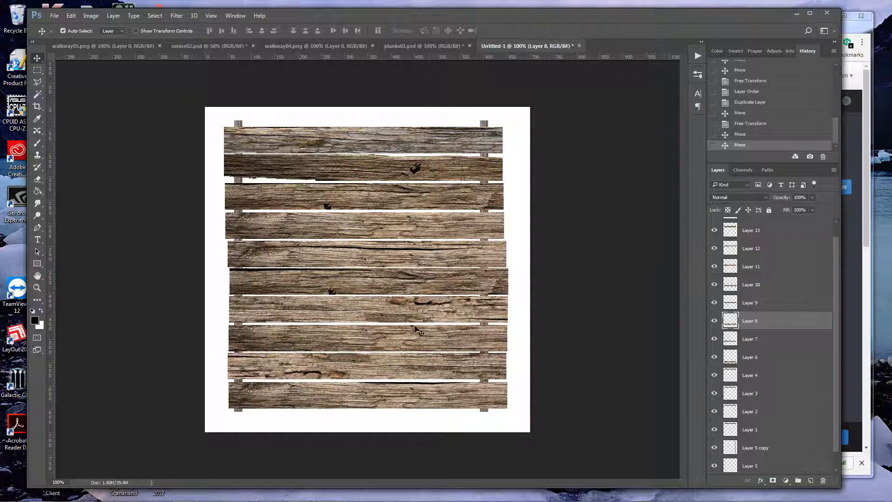
mouse_move(494, 226)
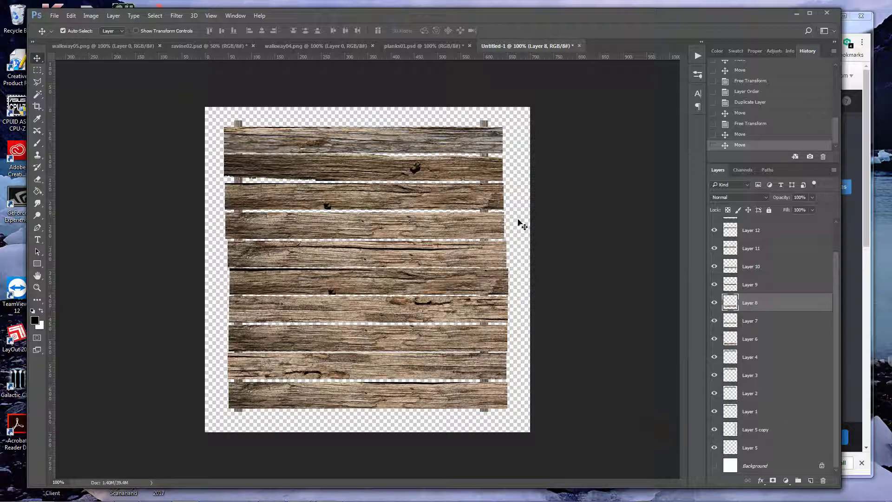
left_click(401, 45)
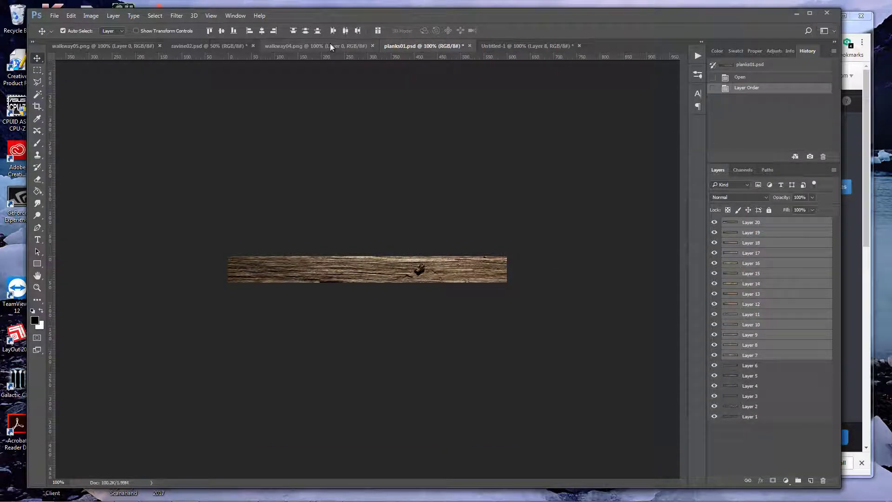
left_click(293, 46)
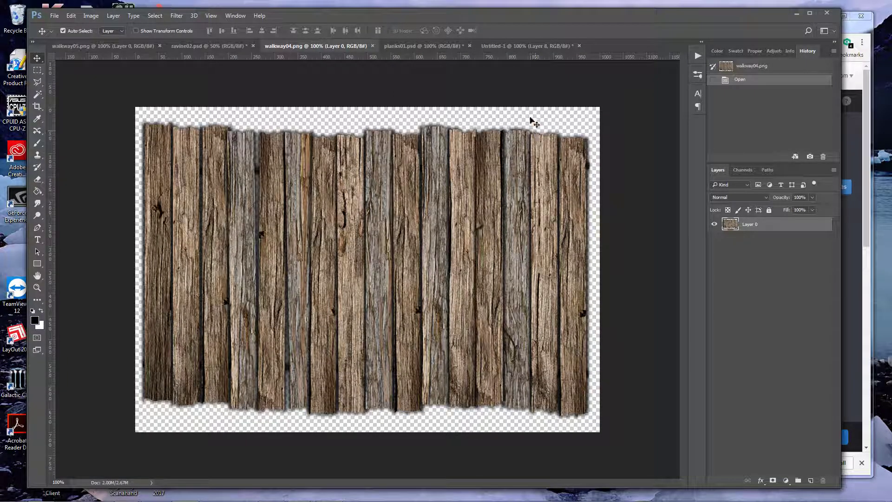
left_click(512, 46)
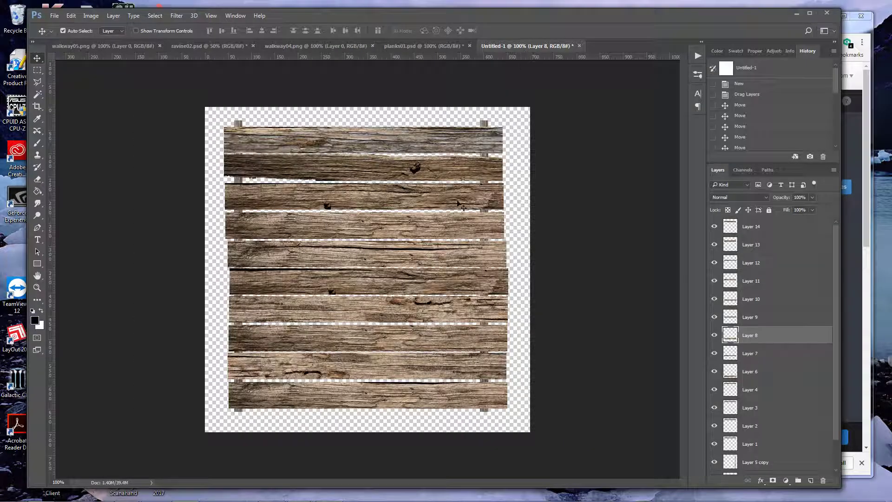
left_click(750, 390)
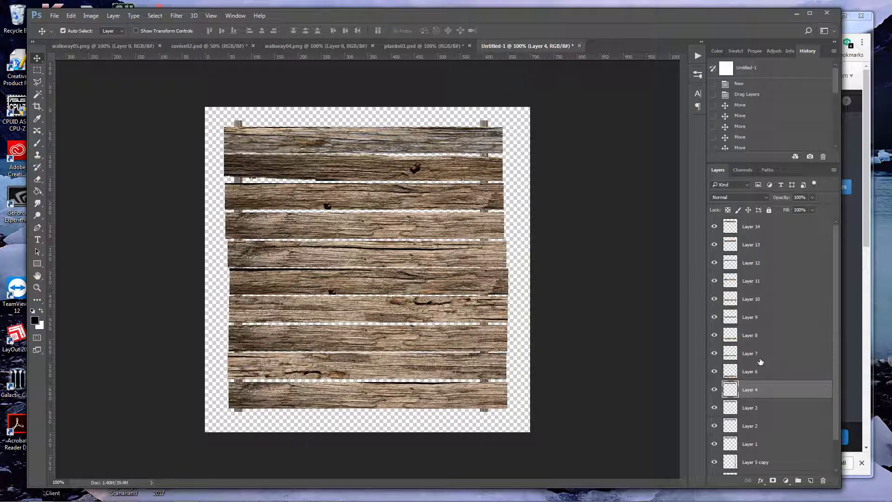
right_click(750, 390)
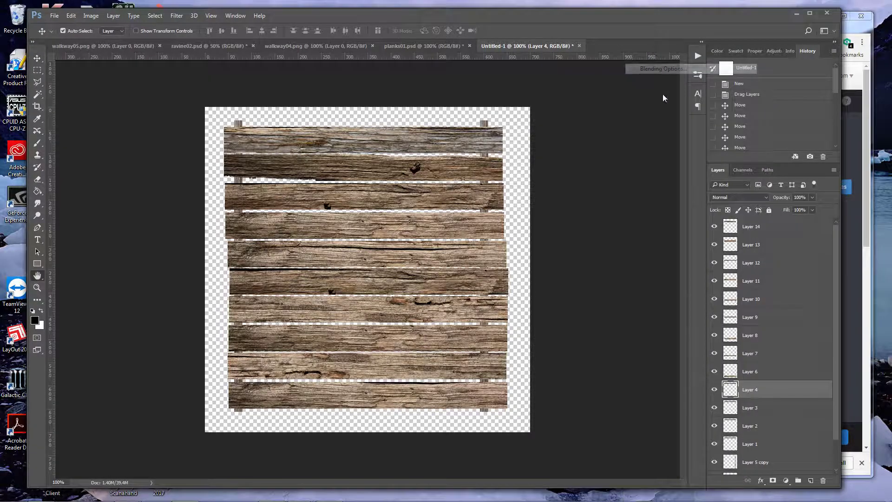
Apply a Drop Shadow layer style to the plank with larger size, spread and adjusted opacity
left_click(658, 68)
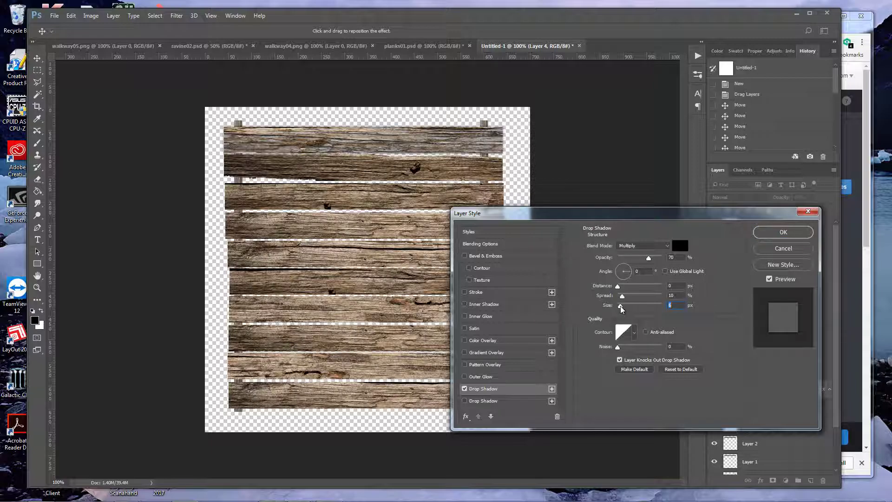
left_click_drag(621, 306, 623, 302)
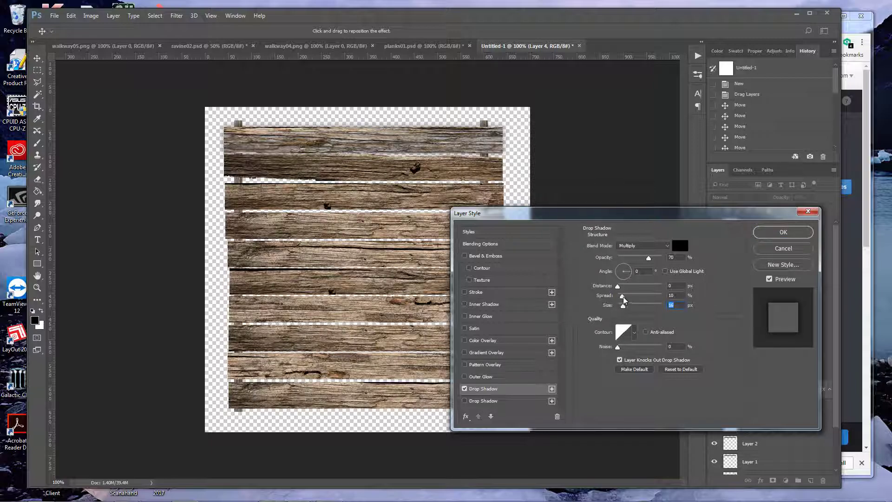
left_click_drag(623, 299, 629, 299)
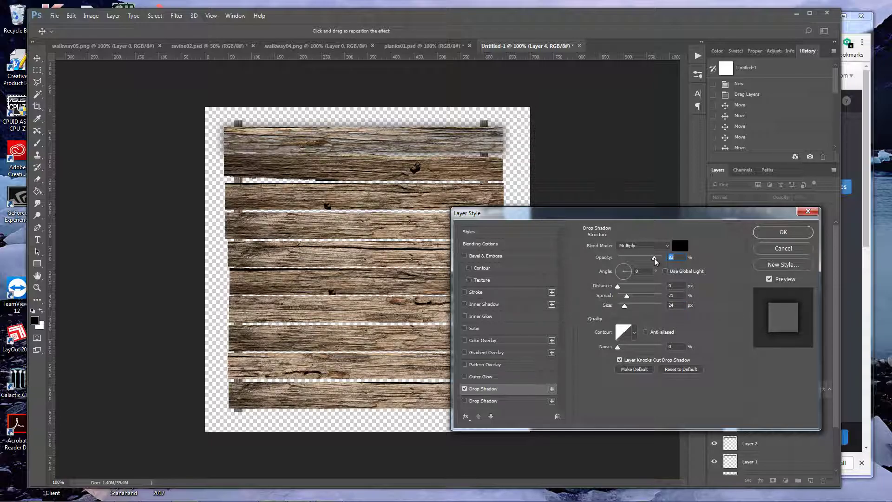
left_click(782, 231)
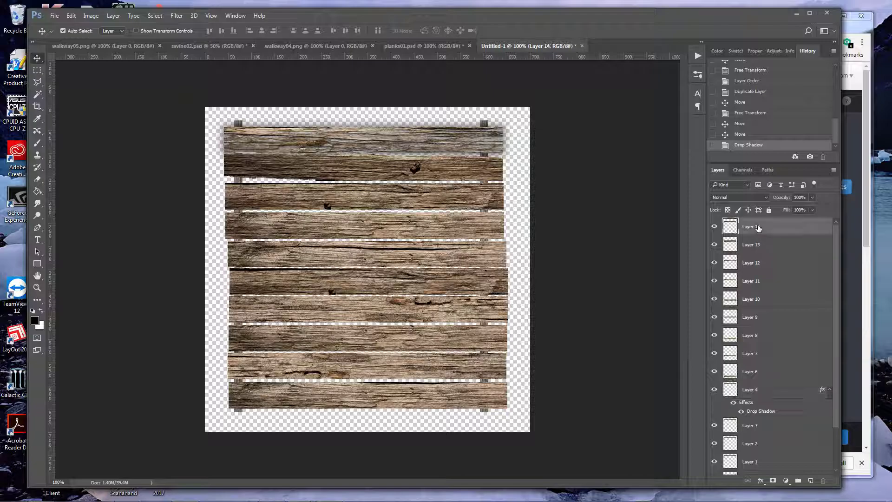
Paste the copied drop shadow style onto plank Layers 13, 12, 10 and 9
right_click(757, 227)
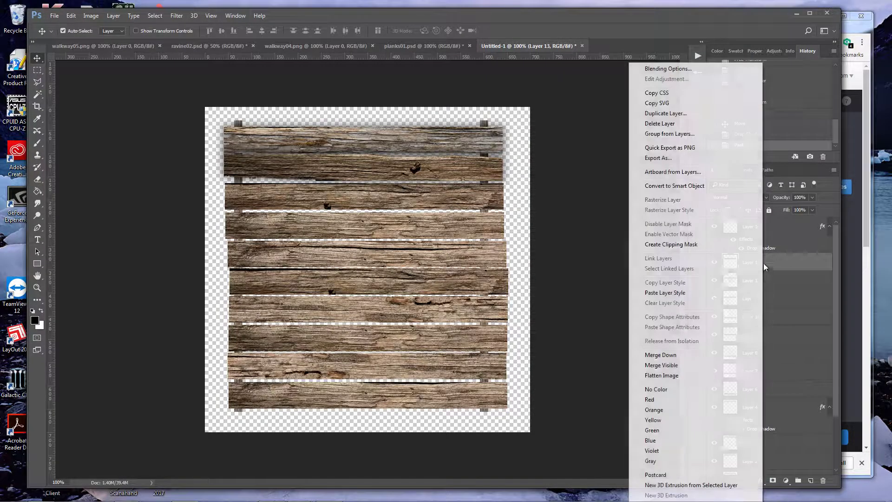
left_click(665, 292)
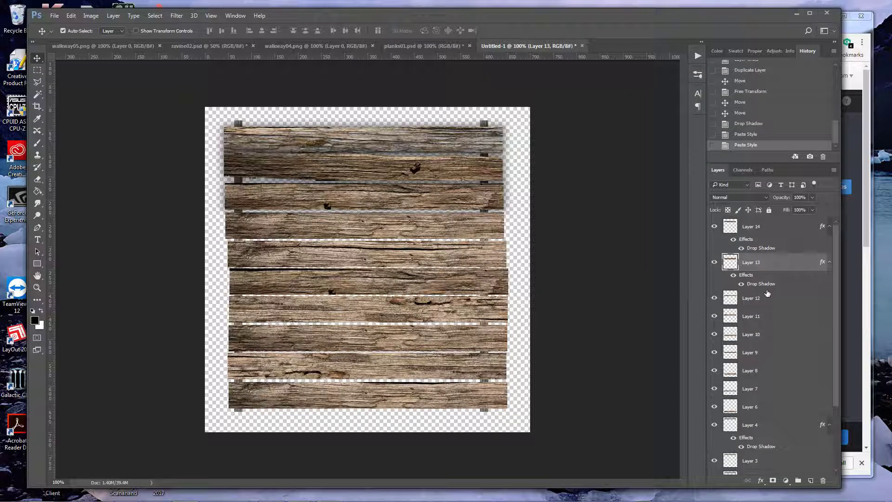
right_click(751, 296)
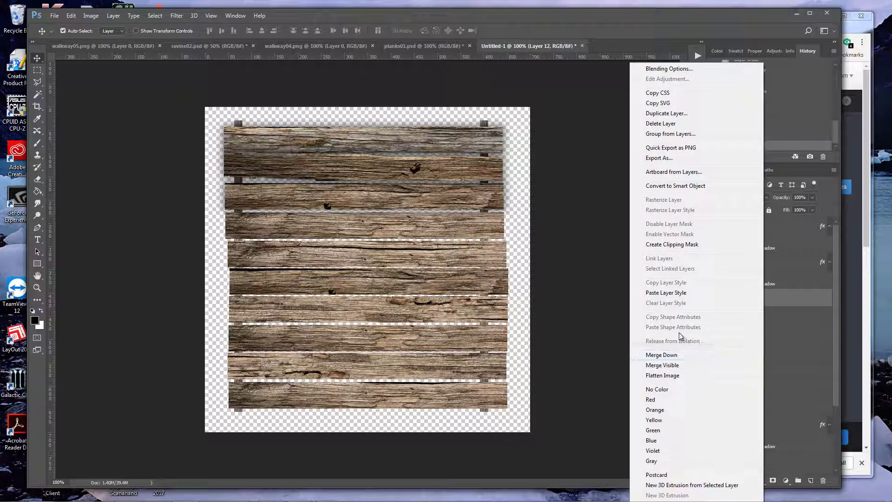
left_click(666, 292)
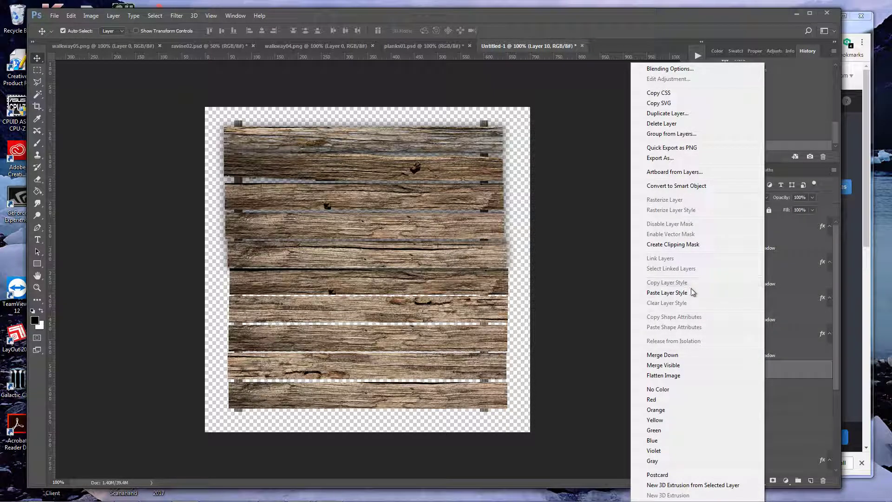
left_click(667, 292)
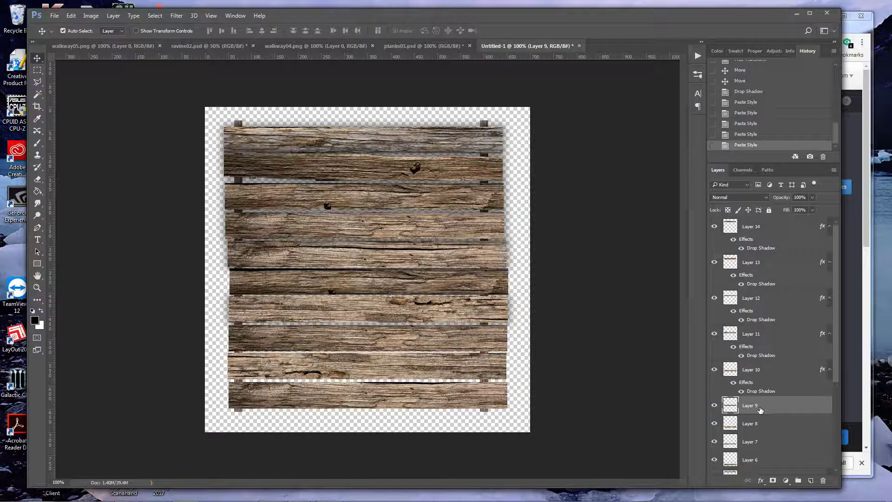
left_click(829, 406)
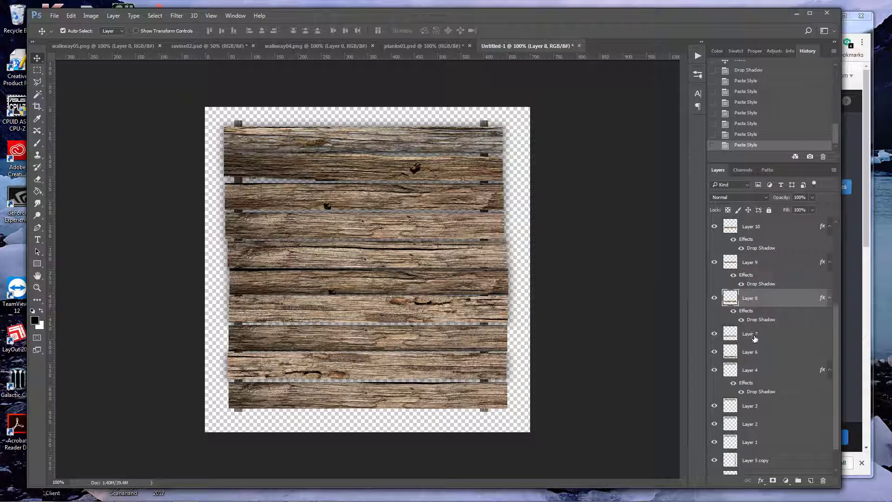
Paste the same drop shadow style onto plank Layers 7 and 6
right_click(750, 334)
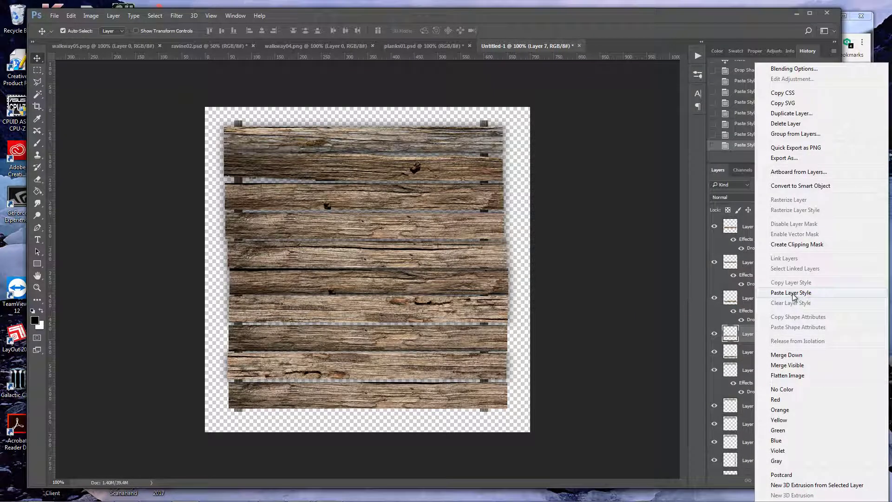
left_click(791, 292)
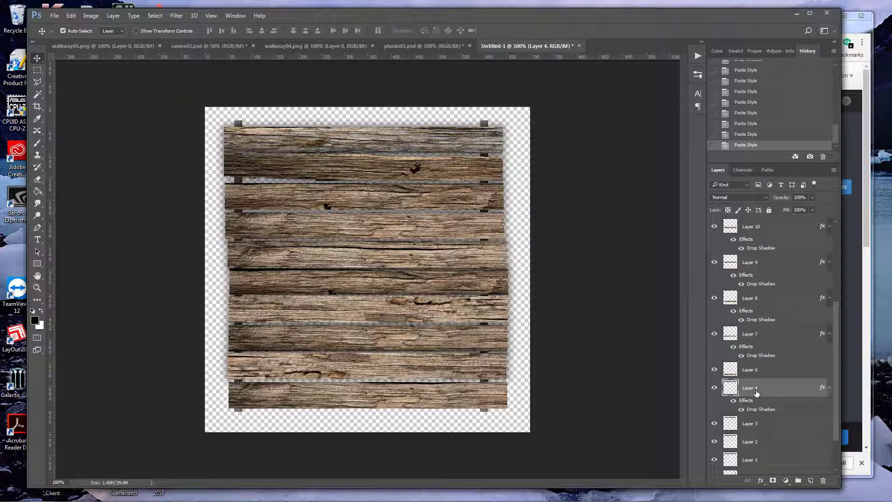
left_click(750, 370)
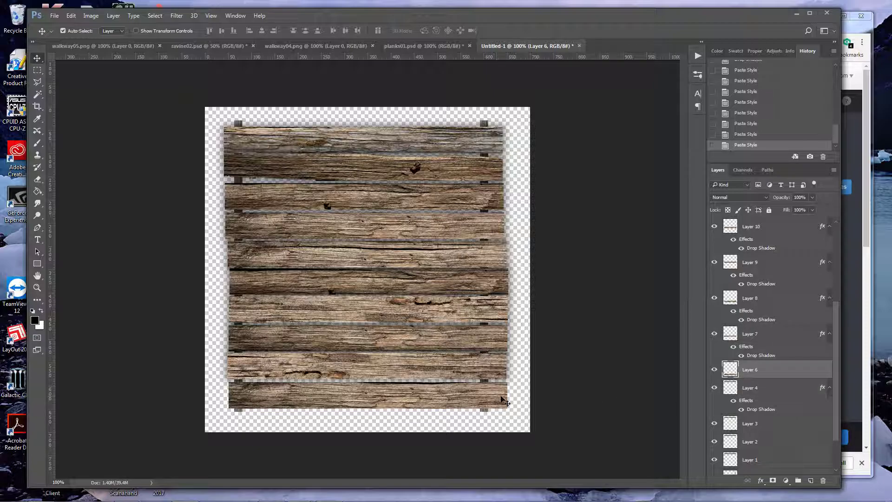
right_click(750, 369)
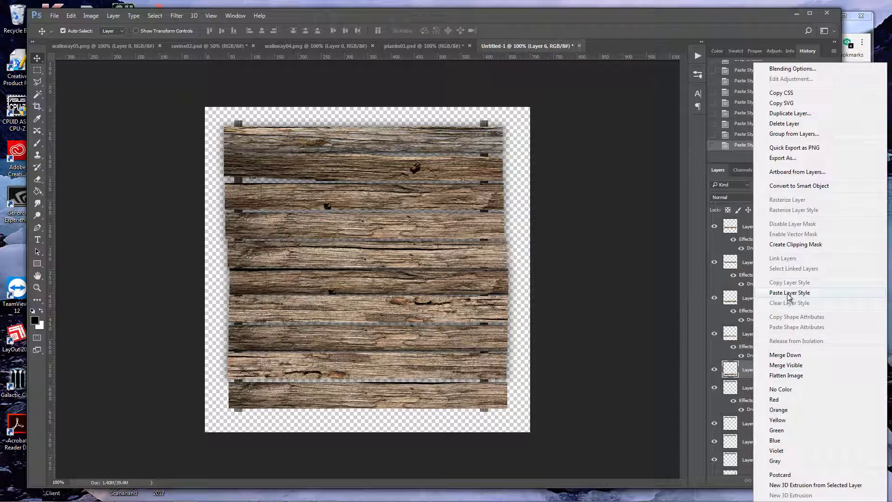
left_click(788, 292)
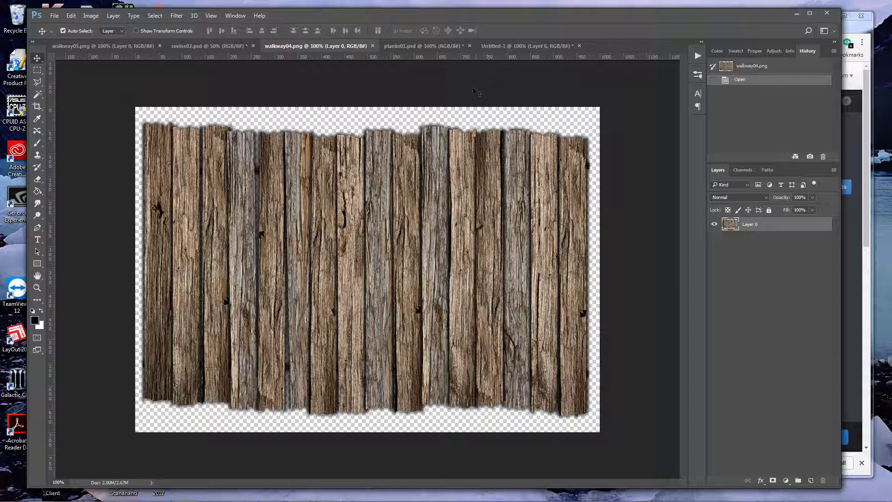
mouse_move(444, 56)
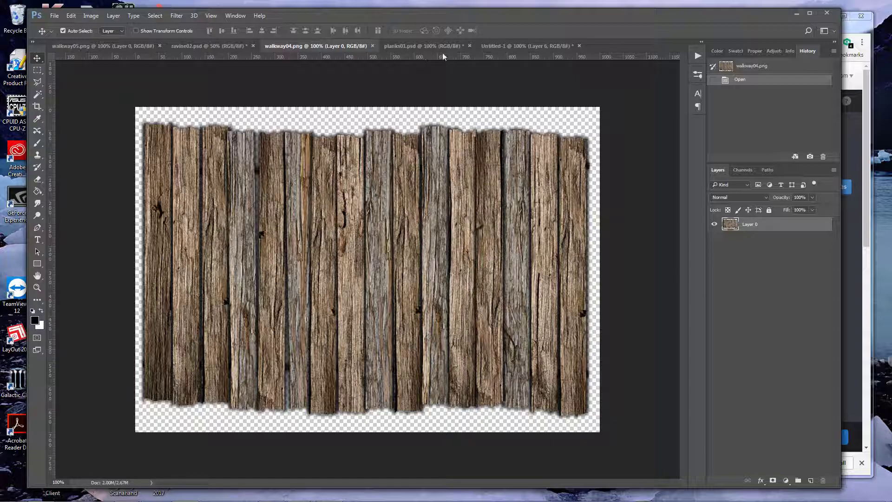
Return to the tile document and take the Lasso tool to cut a ragged edge on the plank ends
left_click(523, 46)
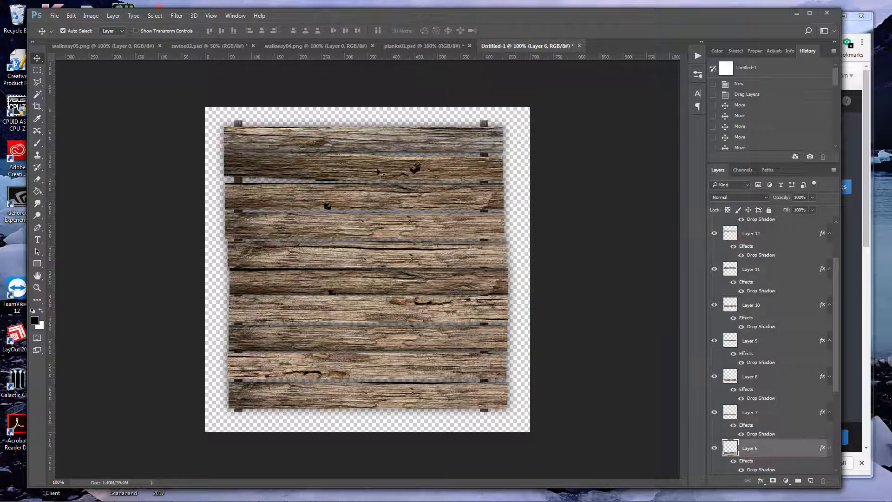
mouse_move(490, 135)
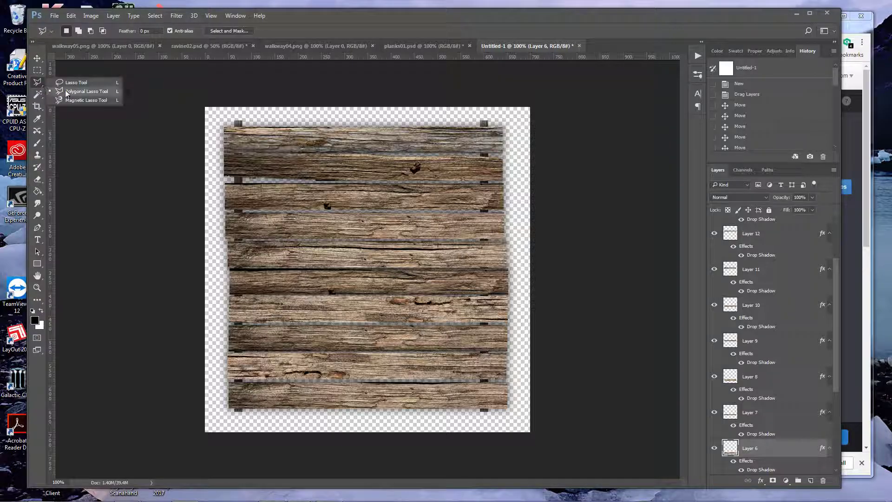
left_click(75, 82)
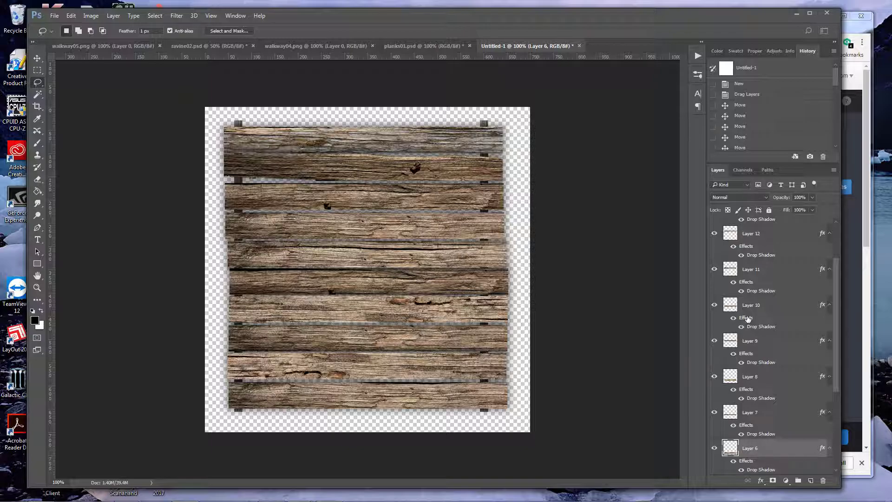
mouse_move(534, 329)
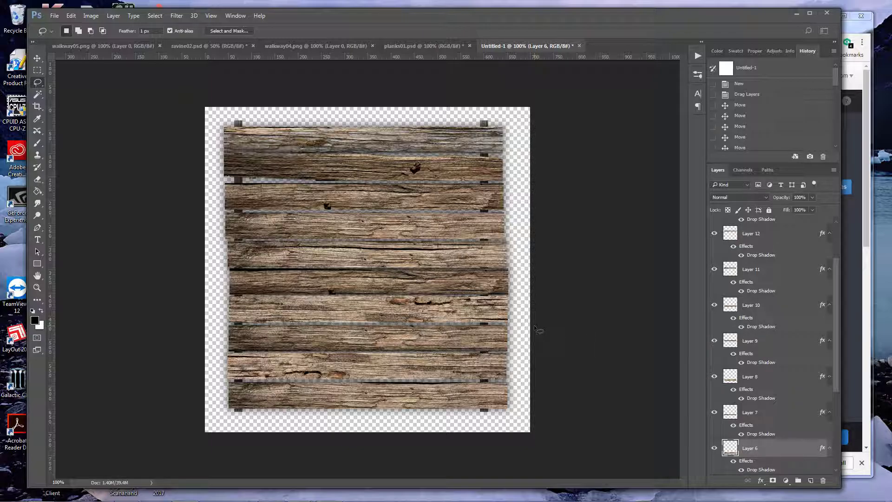
mouse_move(507, 170)
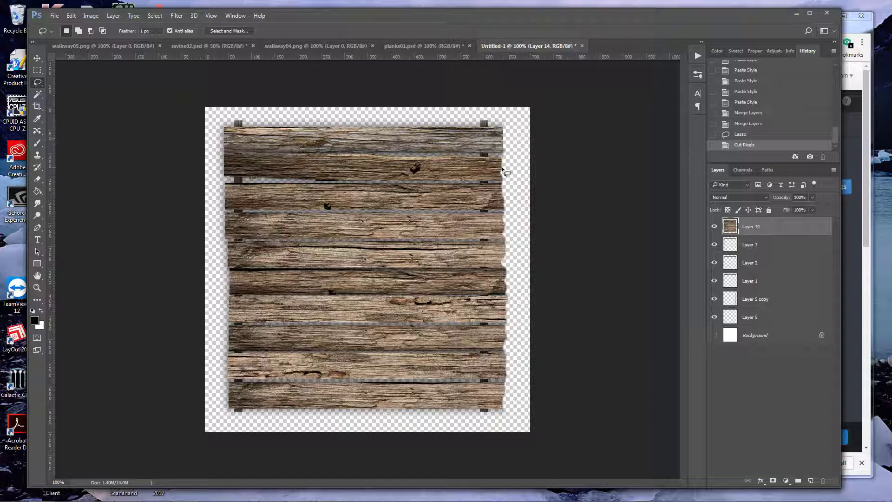
mouse_move(506, 236)
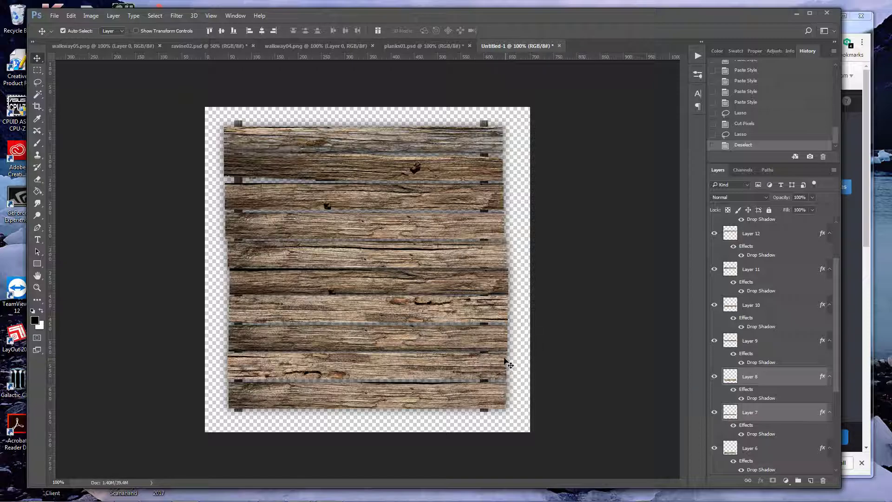
mouse_move(456, 361)
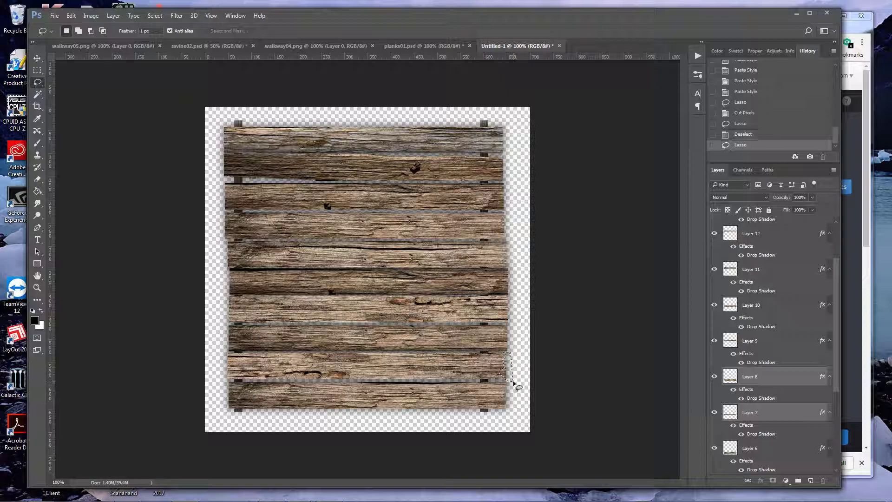
mouse_move(543, 357)
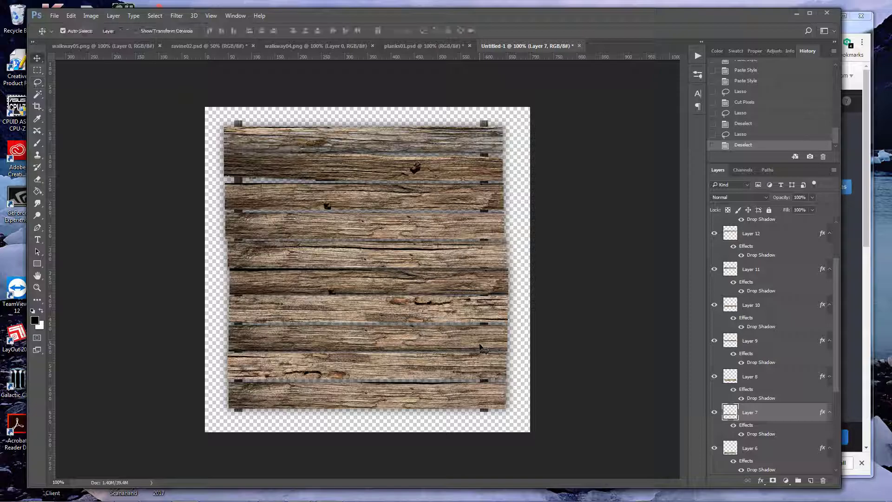
Trim jagged broken right ends into the Layer 8 and Layer 7 planks, keeping their shadows
left_click(750, 376)
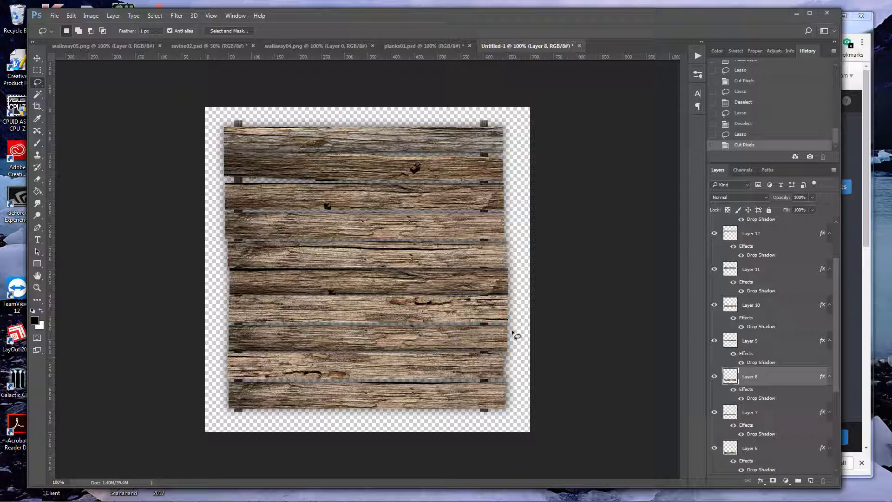
left_click(37, 58)
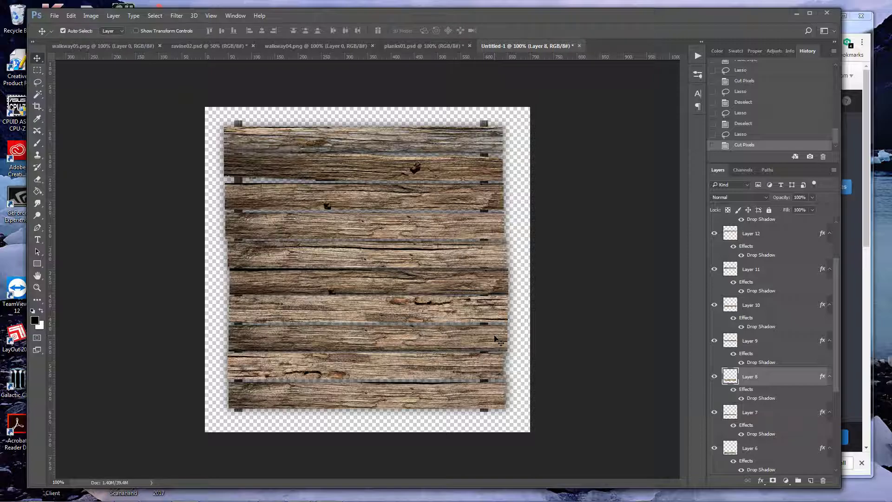
left_click(750, 412)
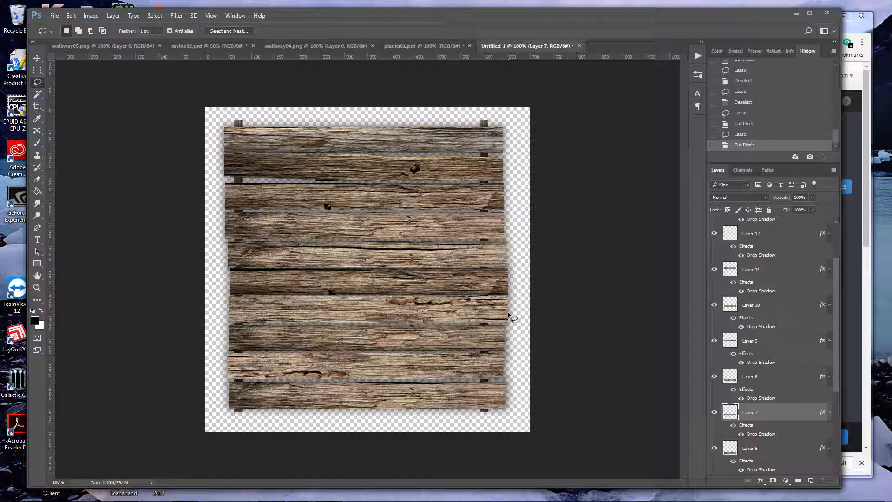
left_click(750, 305)
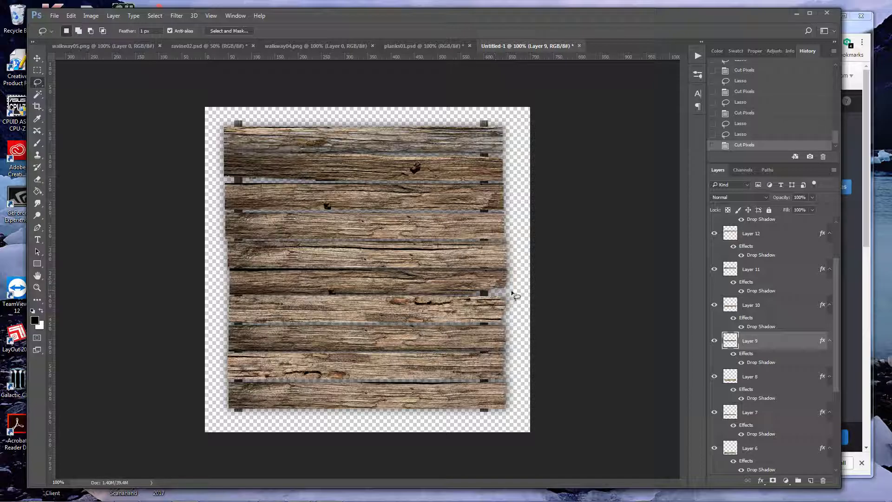
mouse_move(506, 256)
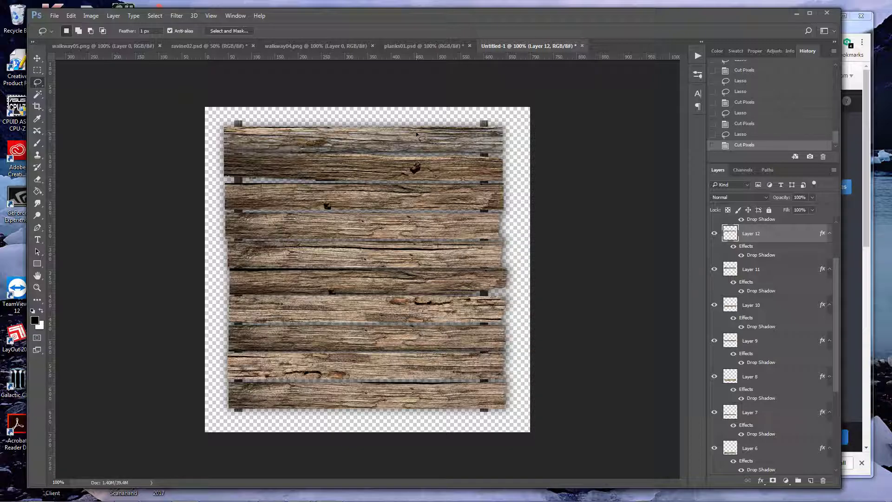
Check the walkway04 and walkway05 references, returning to the Untitled-1 tile after each
left_click(292, 45)
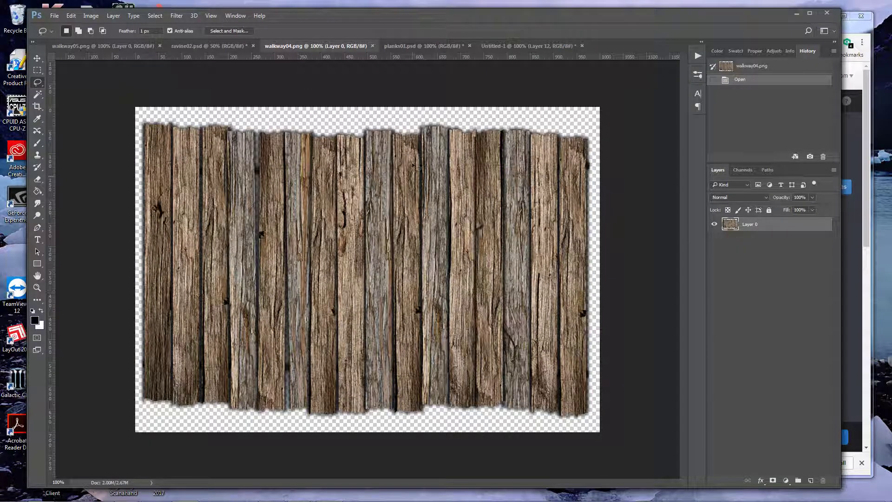
left_click(505, 46)
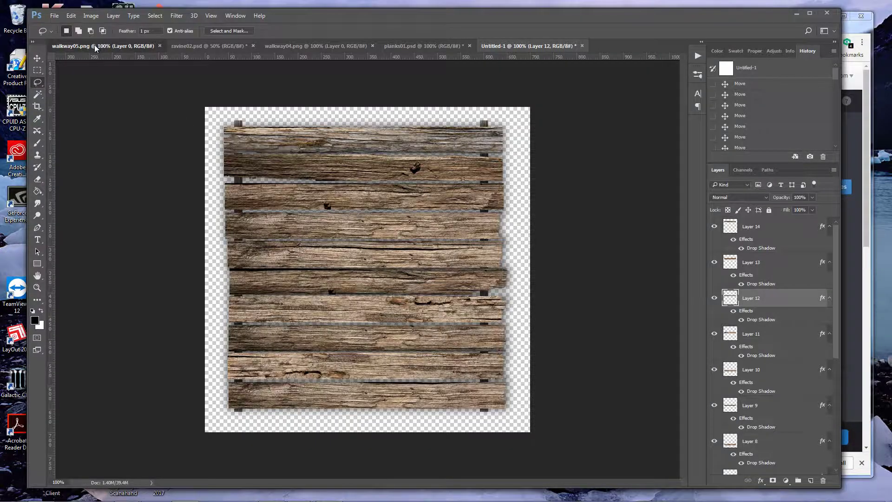
left_click(105, 45)
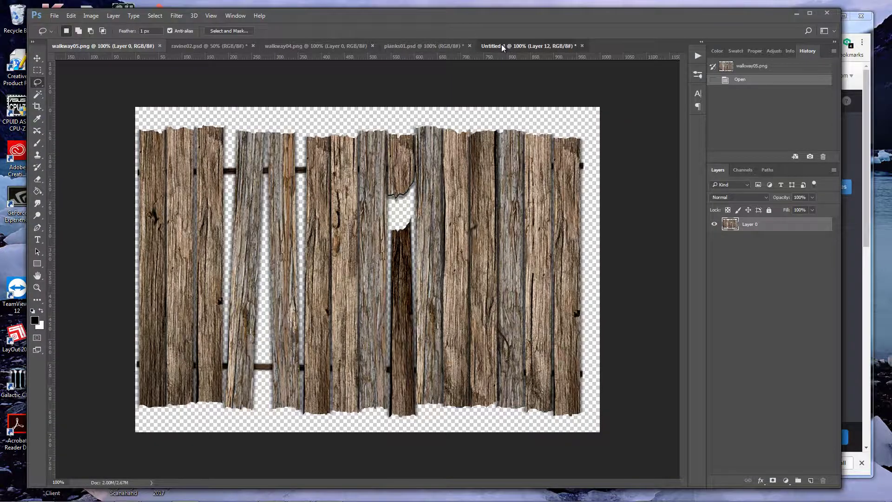
left_click(529, 46)
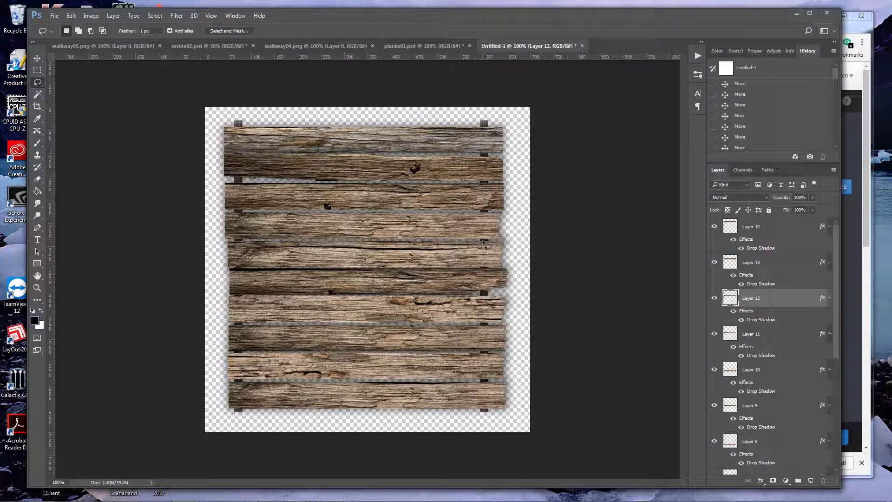
mouse_move(478, 236)
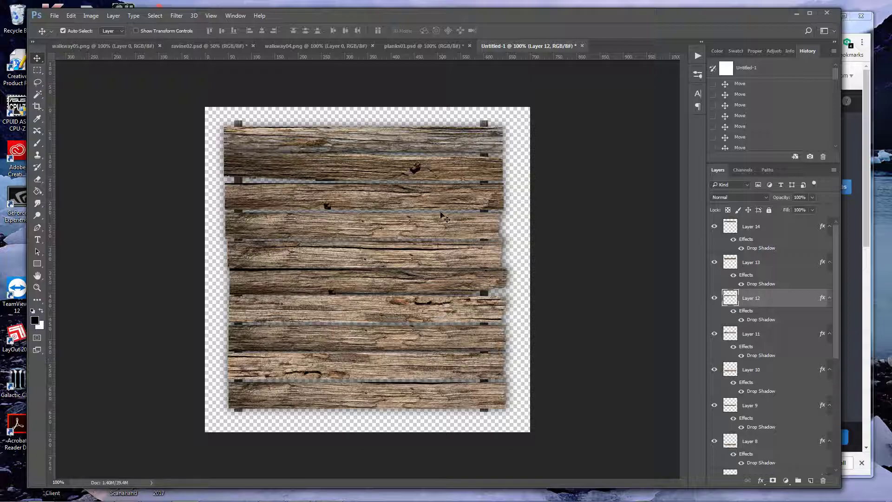
mouse_move(682, 357)
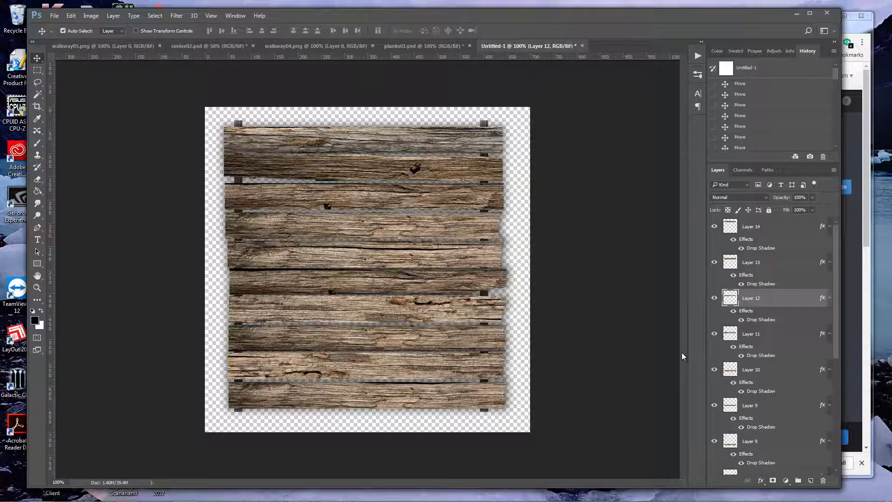
mouse_move(517, 212)
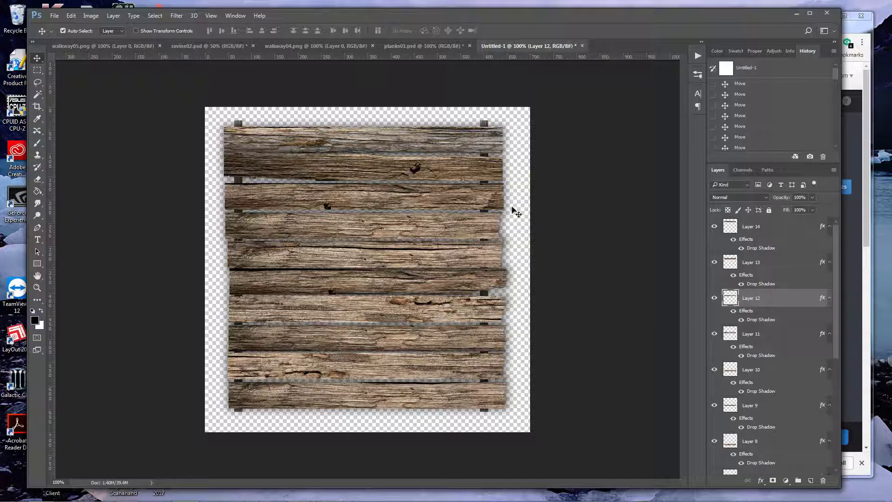
mouse_move(458, 203)
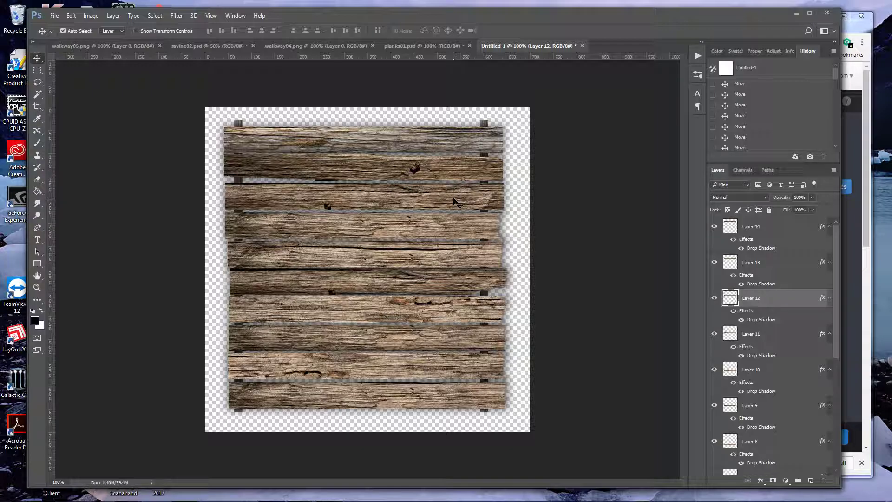
Rotate the second plank from the top crooked and hide Layer 13 to leave a gap
left_click(751, 262)
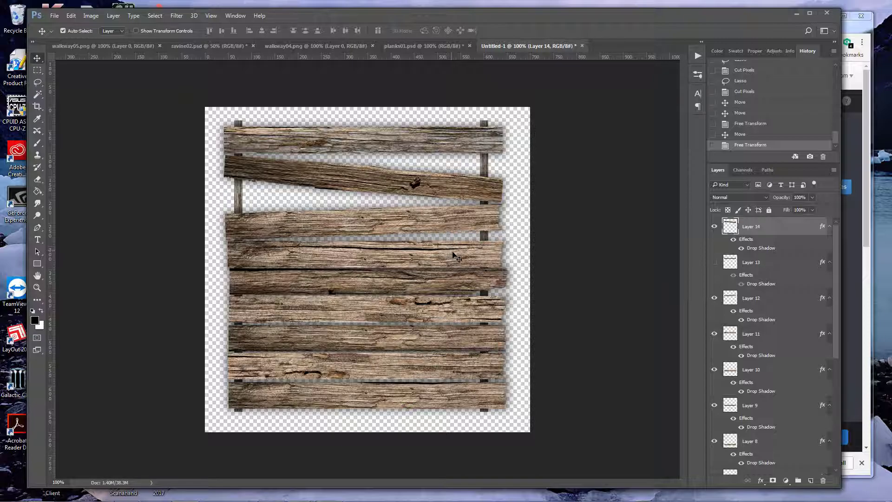
mouse_move(429, 287)
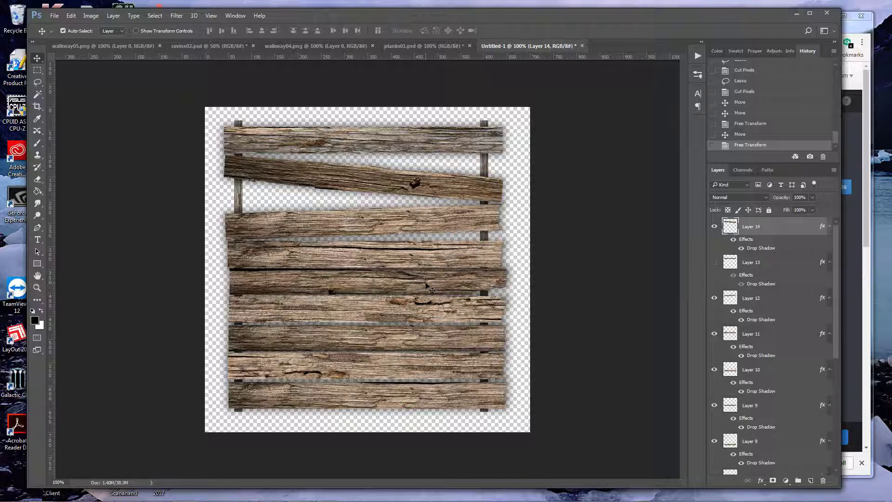
left_click(762, 368)
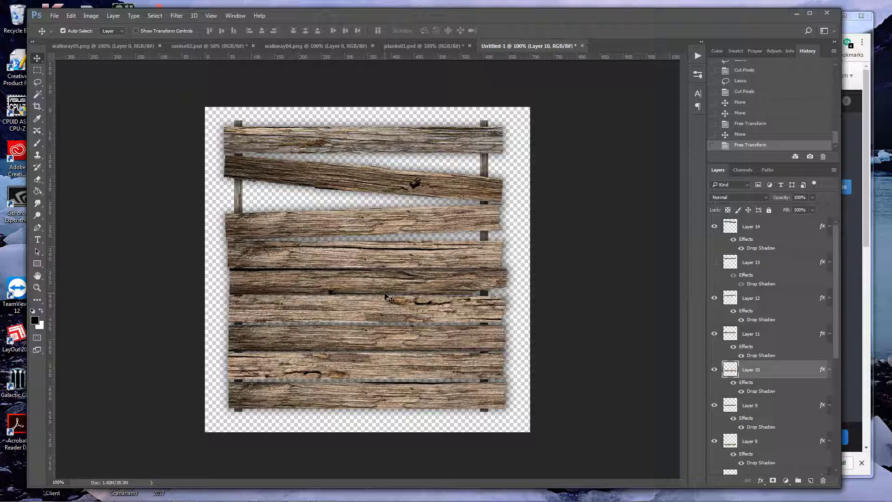
Lasso a jagged chunk out of the Layer 10 plank and paste it back as its own tilted layer
left_click(38, 81)
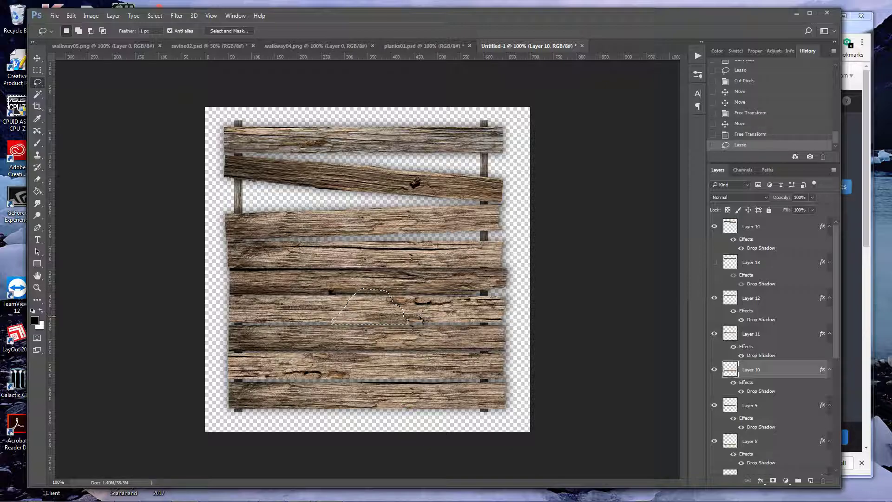
key("Delete")
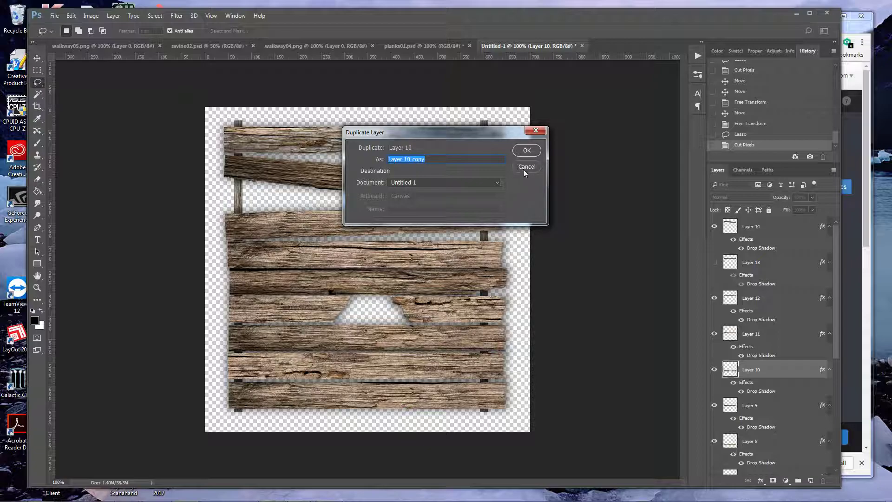
left_click(526, 150)
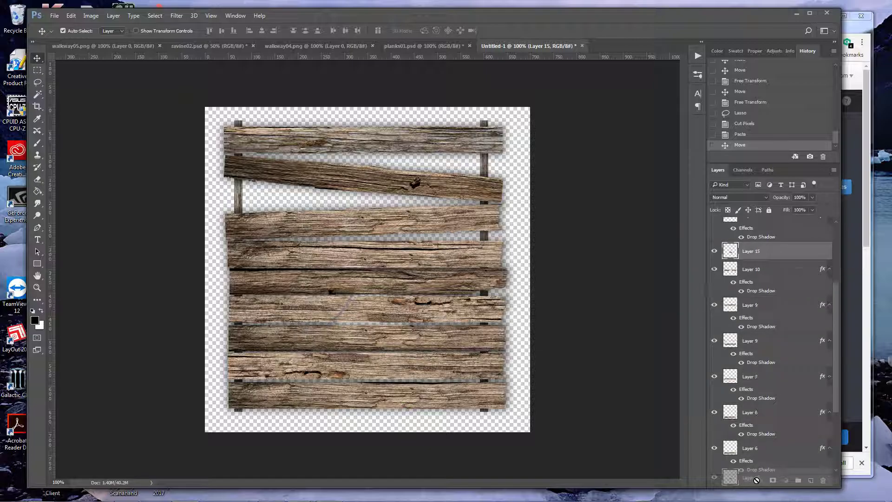
scroll("down", 3)
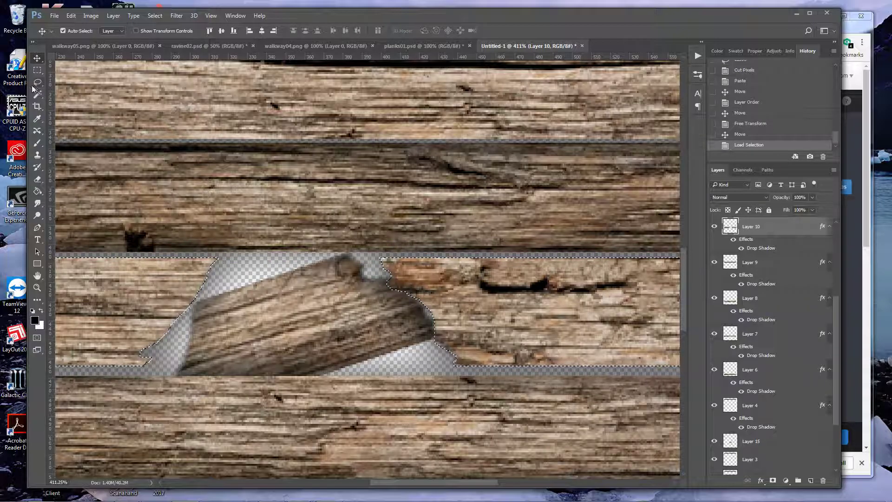
Lasso the broken plank beside the hole and raise its Brightness to about 83
left_click(38, 83)
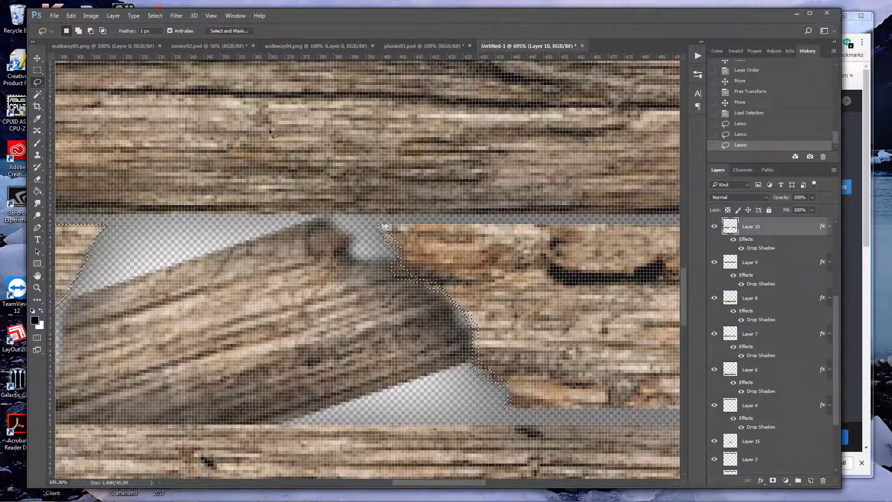
left_click(91, 16)
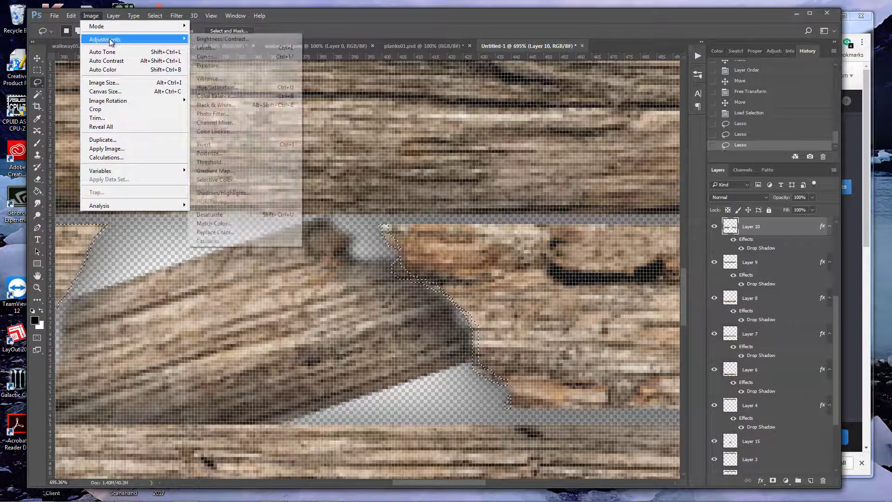
left_click(222, 38)
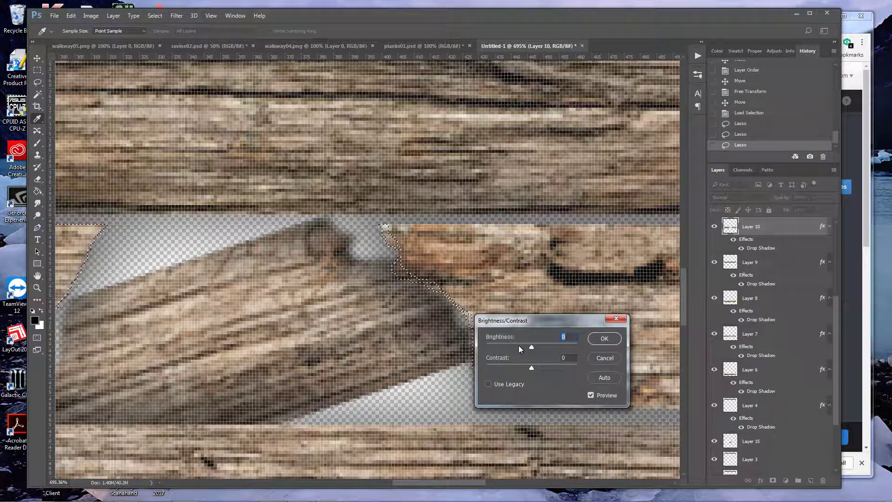
left_click_drag(531, 348, 512, 347)
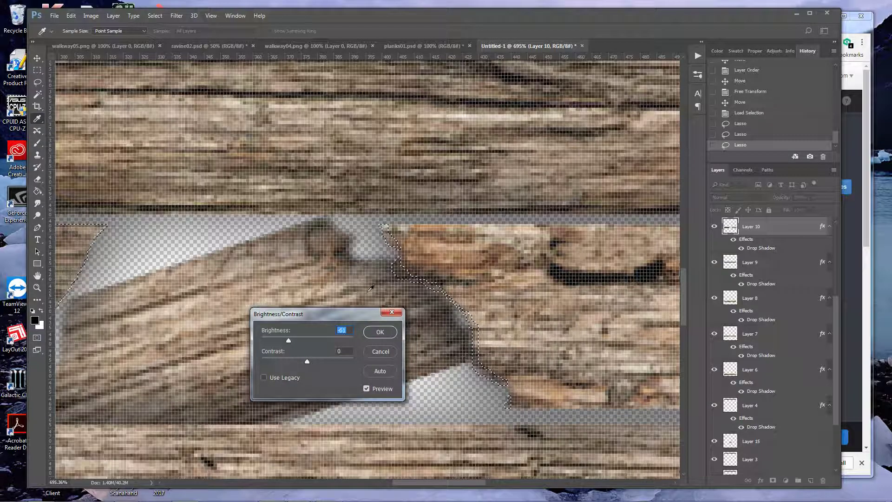
left_click_drag(287, 340, 327, 340)
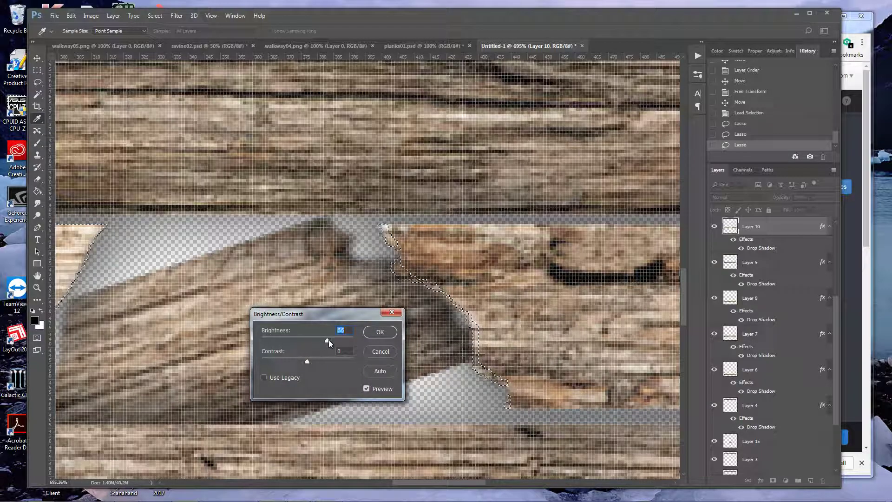
left_click_drag(327, 340, 333, 340)
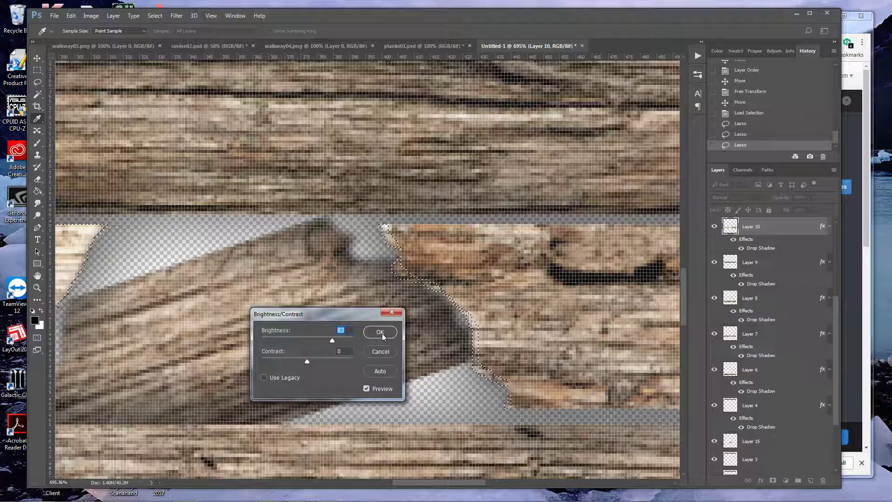
left_click(379, 332)
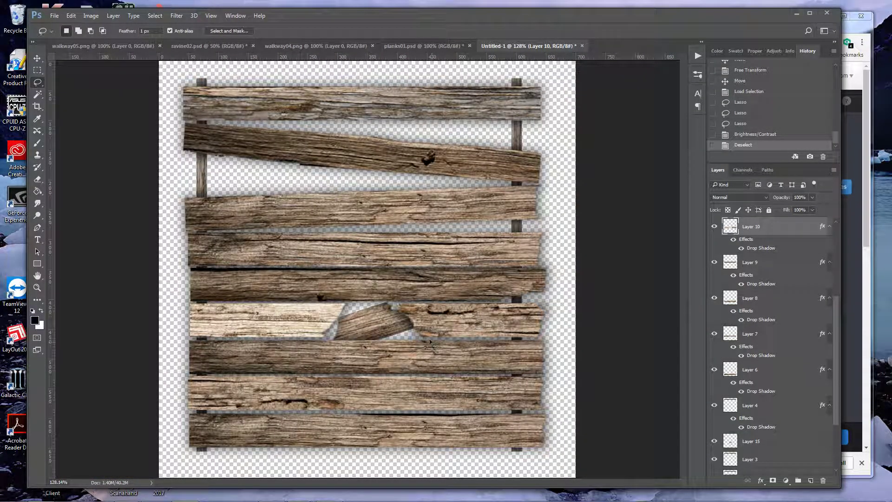
mouse_move(263, 302)
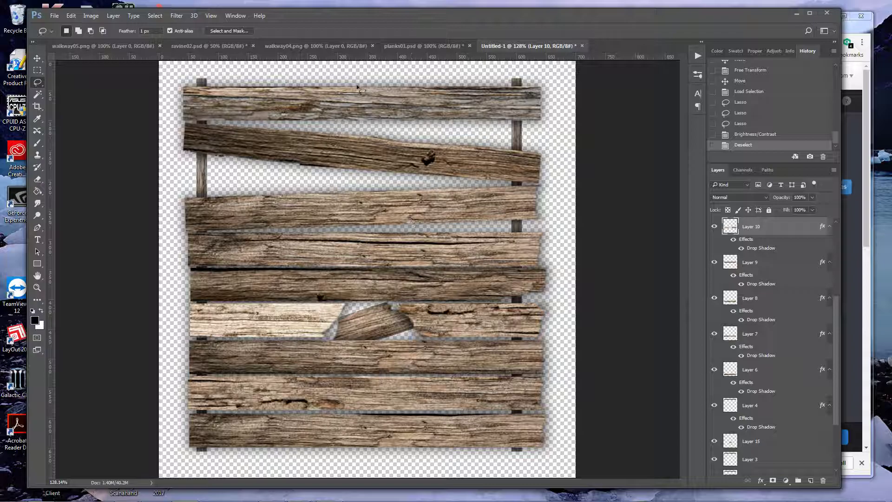
Bring up the walkway05.png vertical-plank reference image
left_click(86, 45)
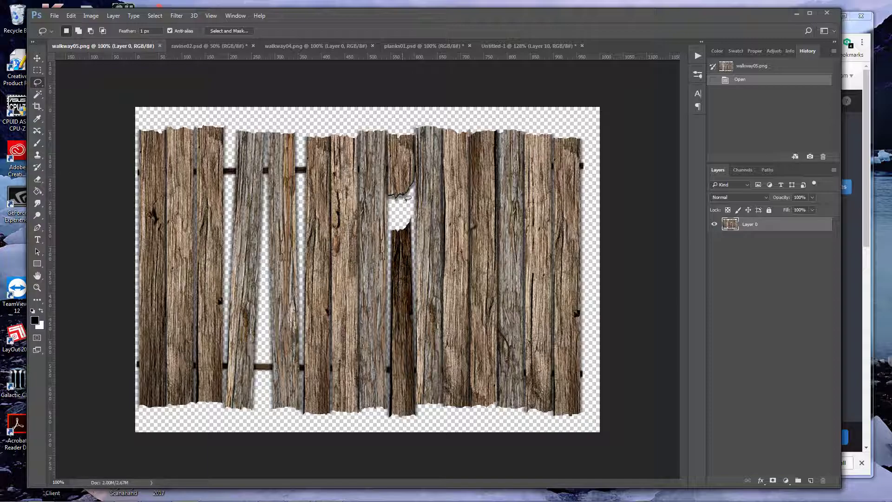
Free Transform the light left section of Layer 16, stretching it leftward to meet the neighbouring planks
left_click(523, 45)
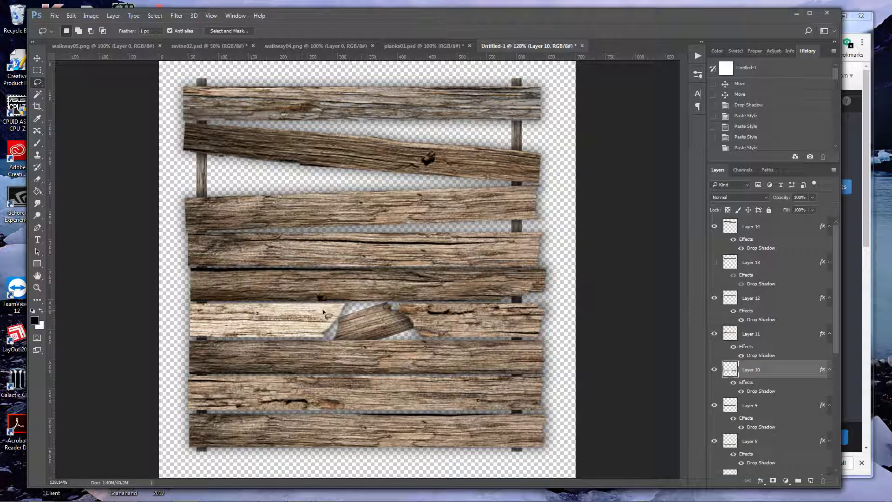
left_click(38, 58)
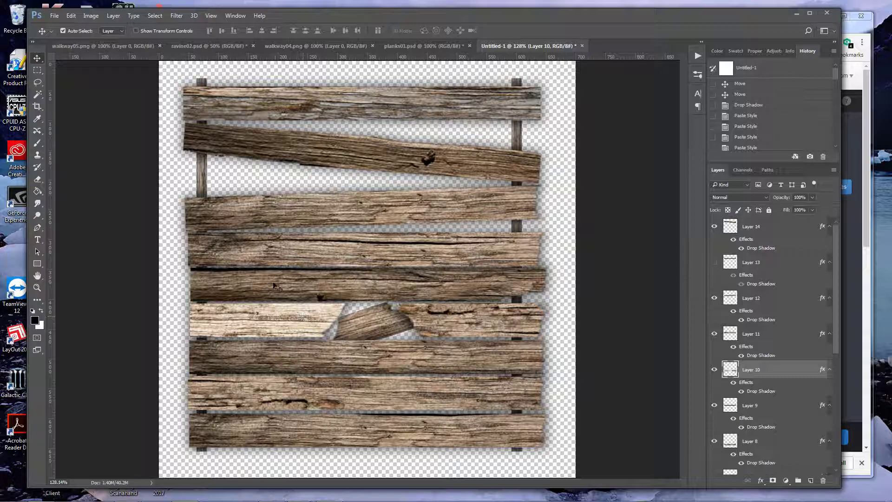
left_click(71, 15)
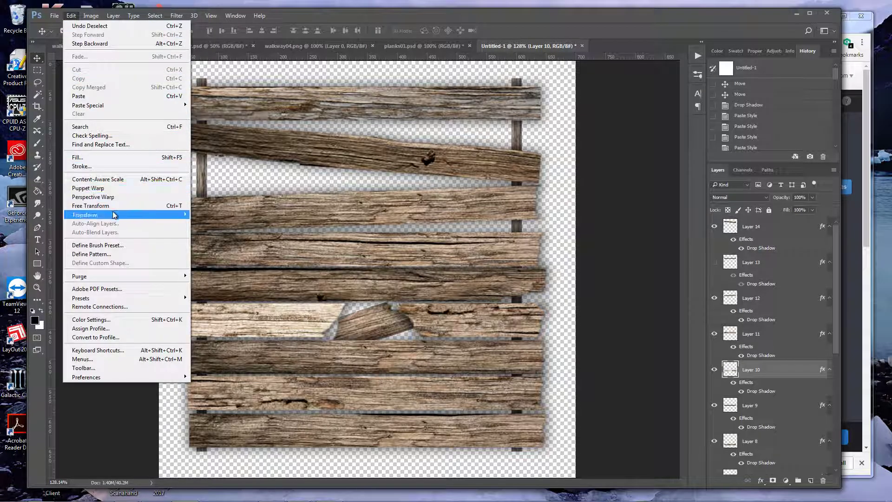
left_click(90, 205)
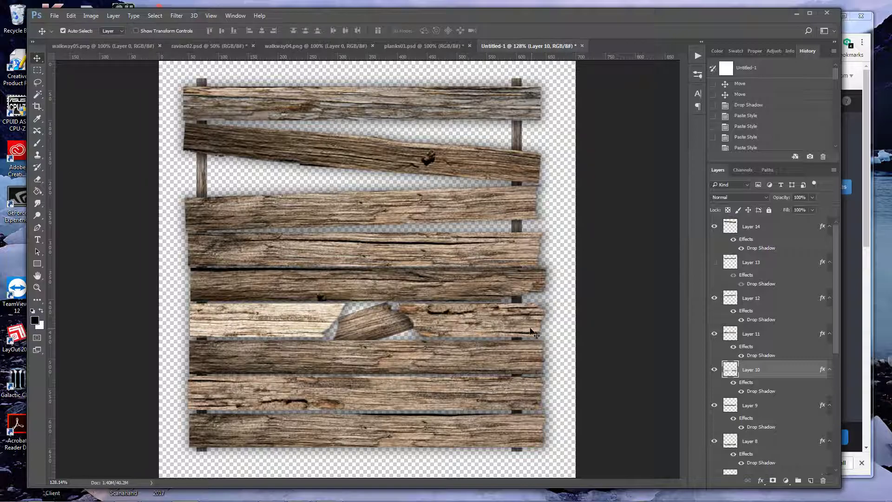
left_click(37, 70)
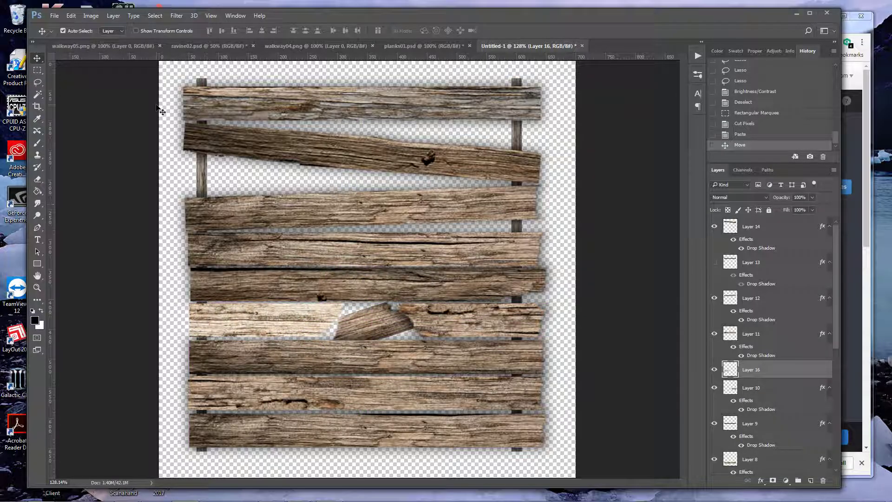
left_click(71, 16)
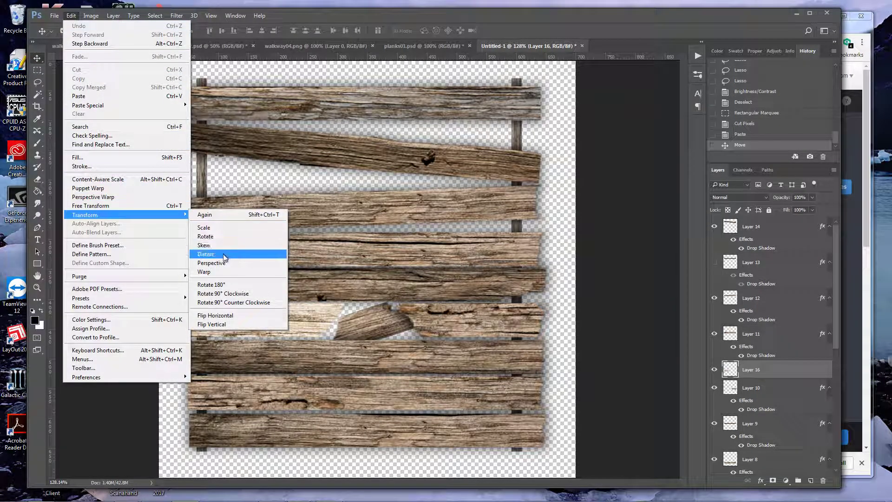
left_click(206, 254)
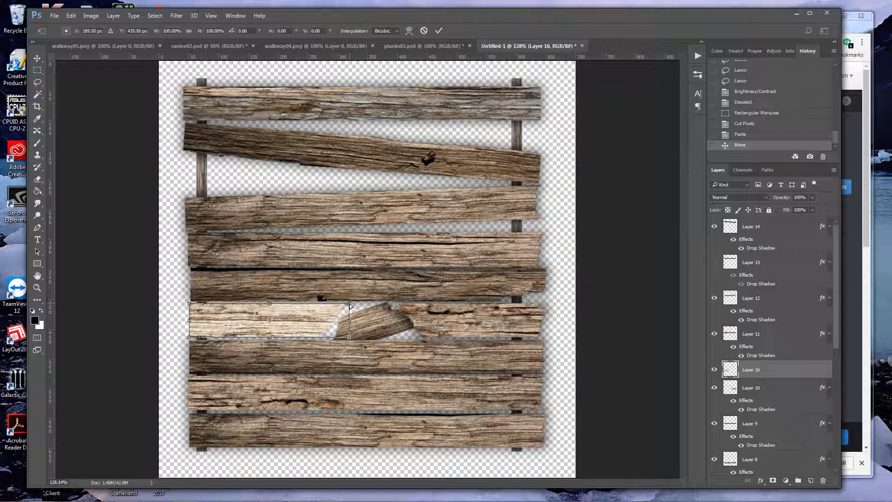
left_click_drag(350, 307, 353, 313)
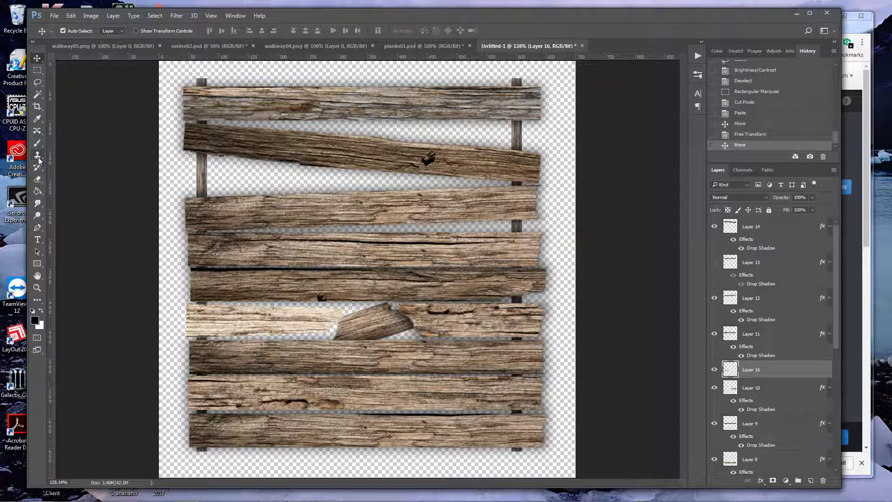
Cut a jagged left piece off the Layer 9 plank above the gap and tilt it downward
left_click(749, 423)
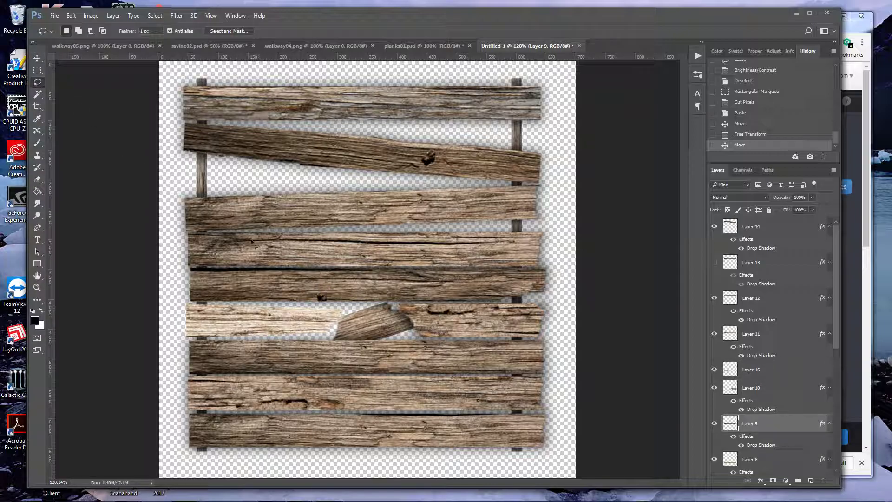
left_click(37, 58)
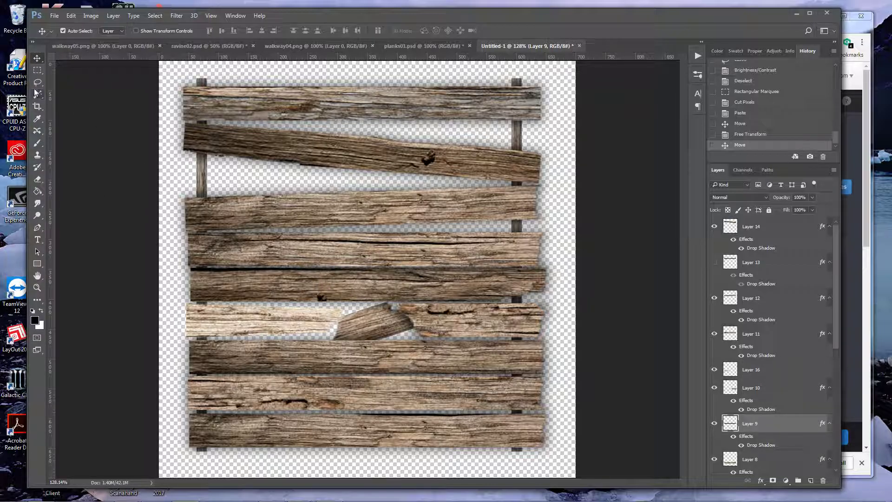
left_click_drag(251, 242, 381, 307)
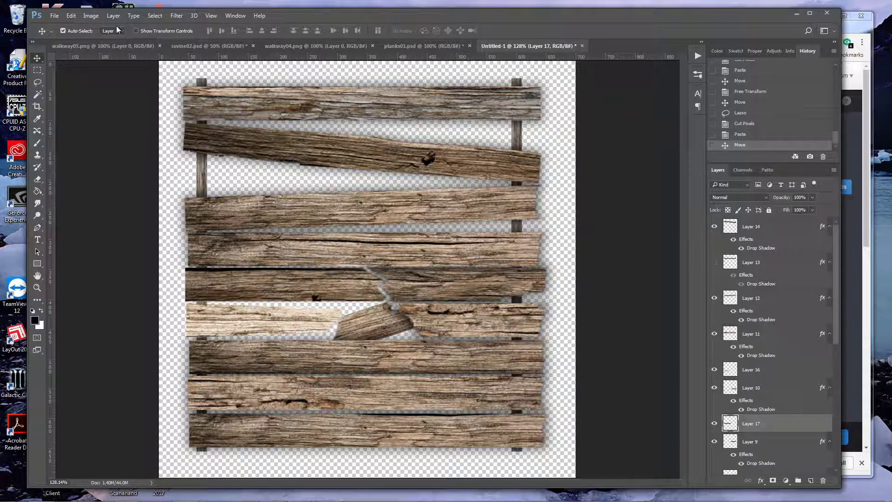
left_click(70, 15)
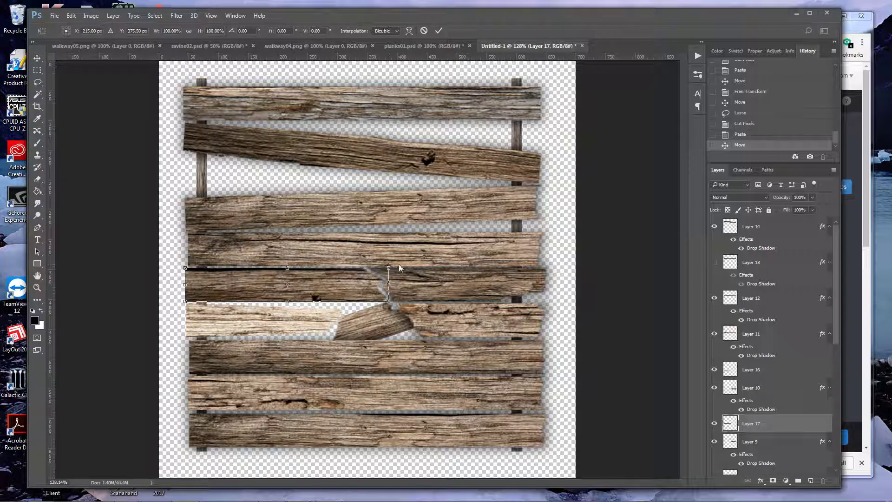
left_click_drag(388, 268, 391, 276)
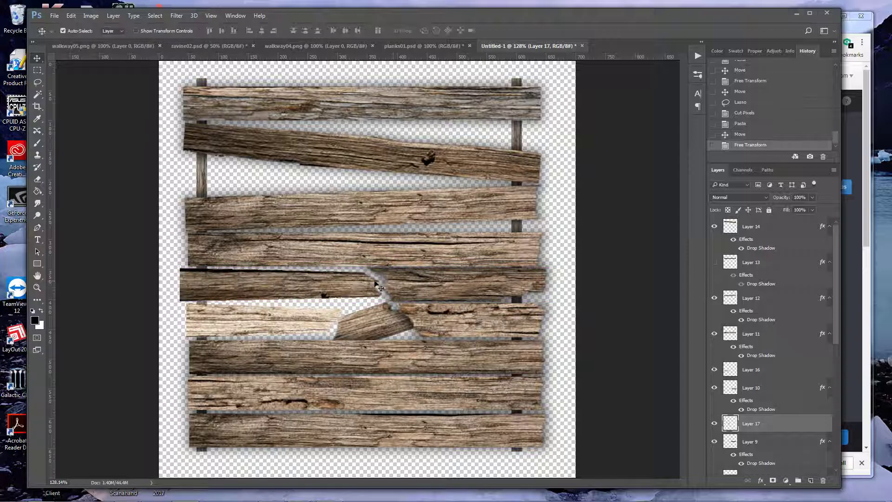
Paste the drop-shadow layer style onto the new Layer 17 piece
left_click(751, 387)
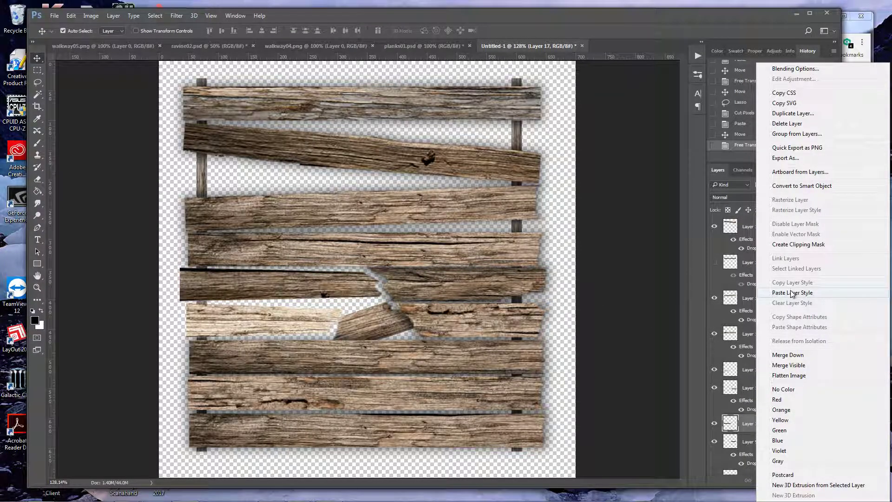
left_click(791, 291)
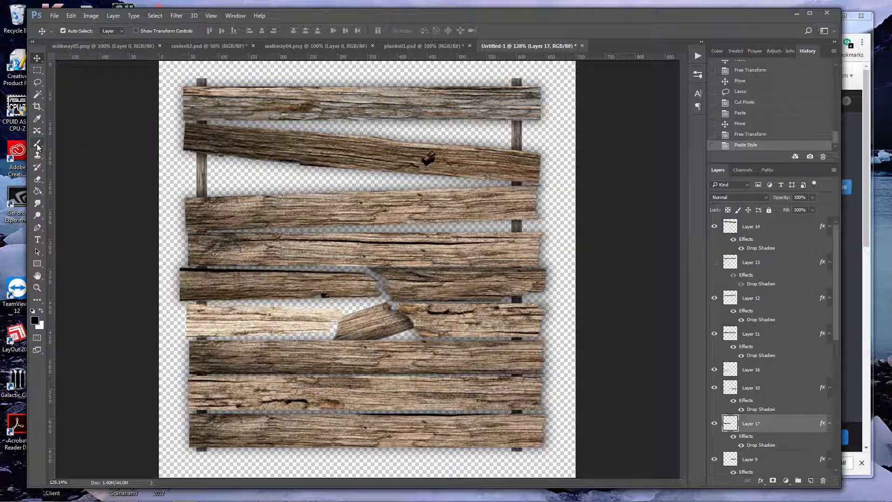
Brush soft dark shading along the broken edges of the split-off piece and the angled chunk in the hole
left_click(37, 144)
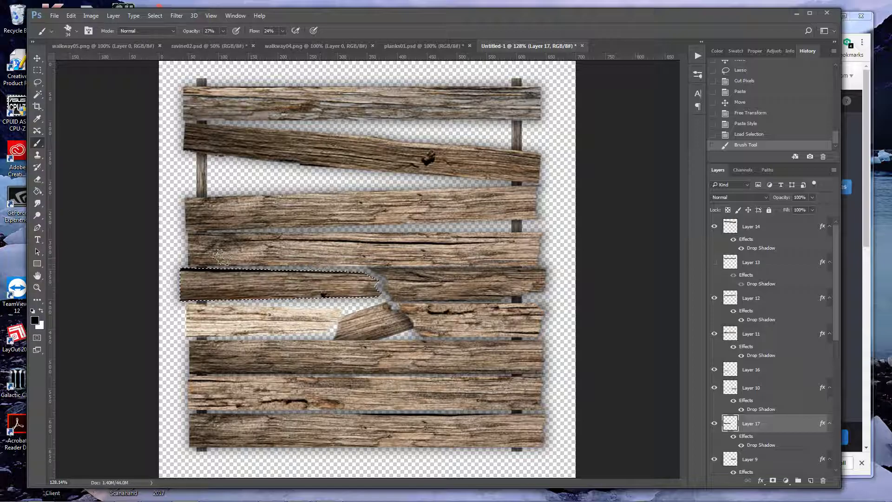
left_click_drag(222, 256, 321, 290)
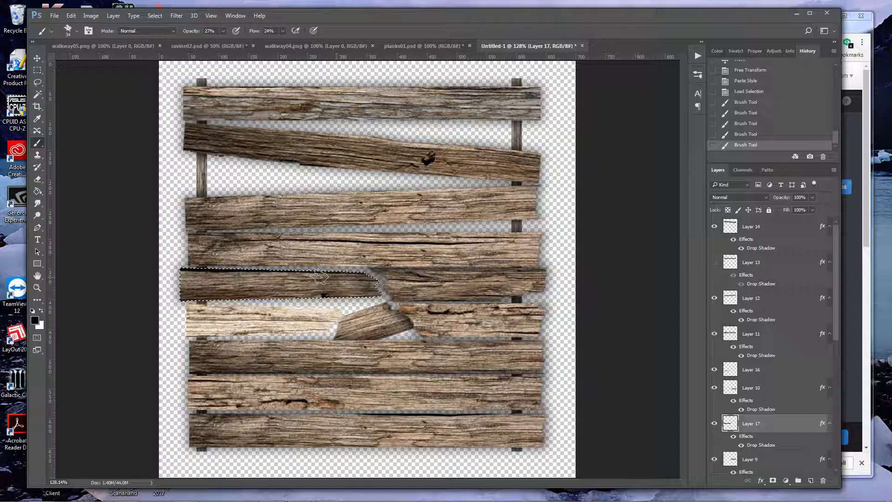
left_click(319, 283)
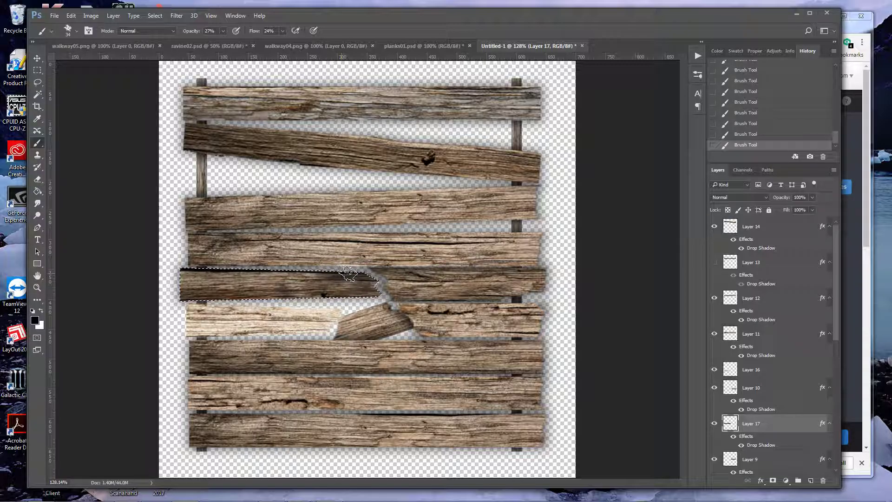
key("ctrl+d")
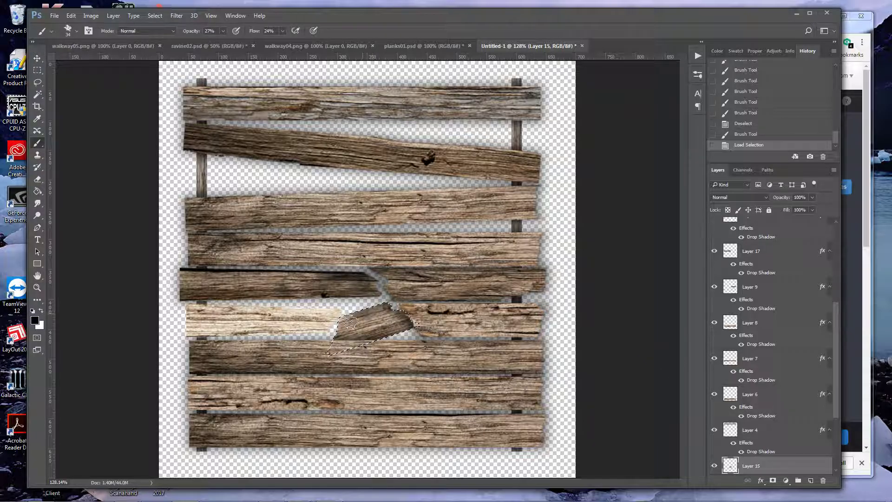
left_click(370, 330)
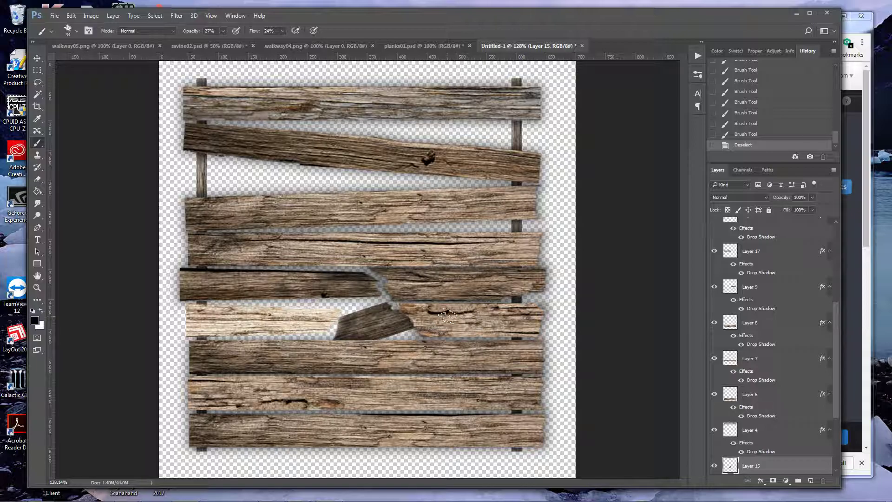
mouse_move(447, 79)
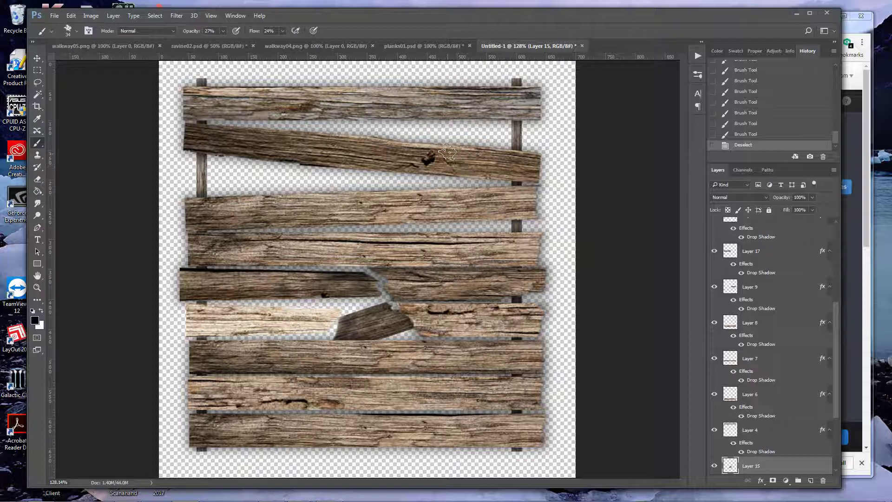
mouse_move(629, 182)
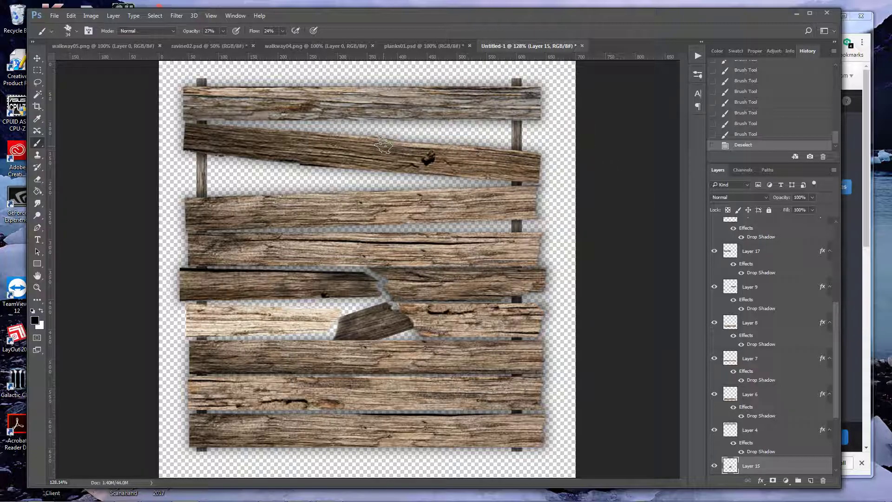
left_click(54, 16)
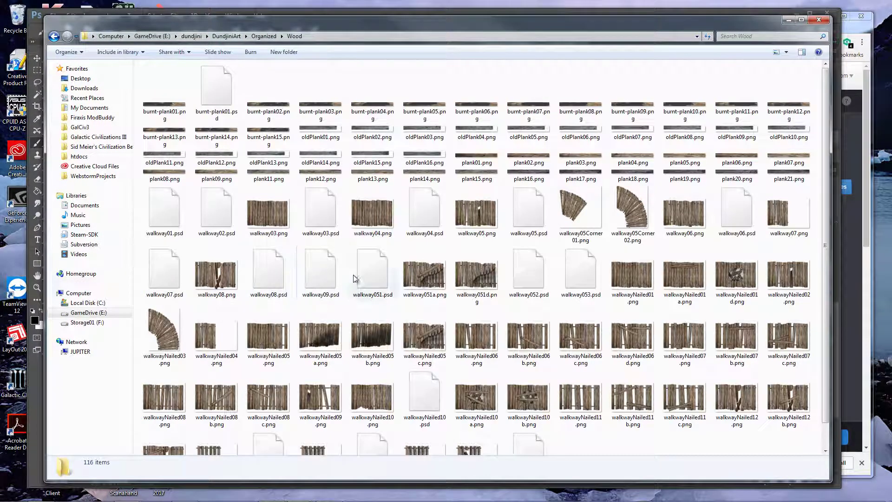
Browse the walkwayNailed05c and walkwayNailed01 PNG thumbnails in the Wood folder
left_click(424, 301)
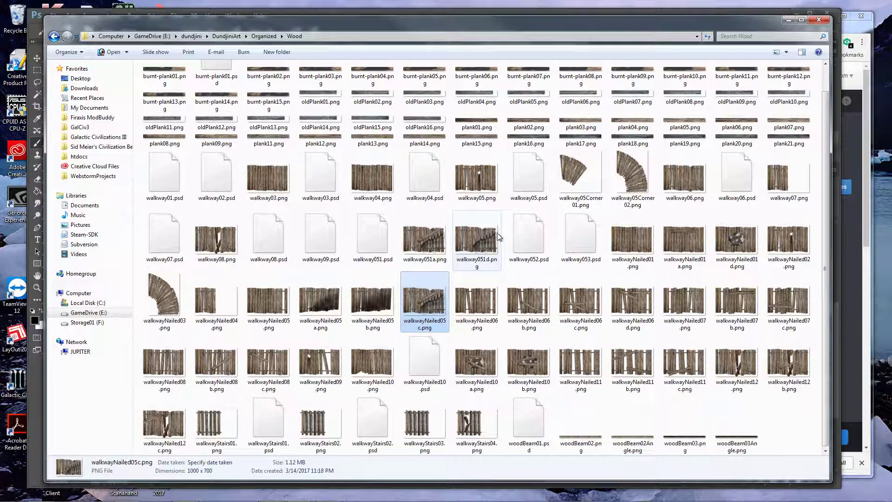
mouse_move(490, 242)
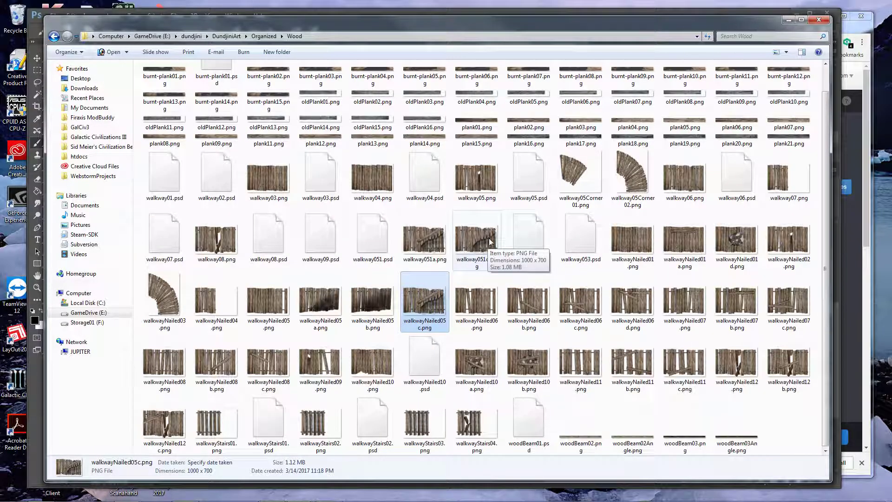
mouse_move(567, 341)
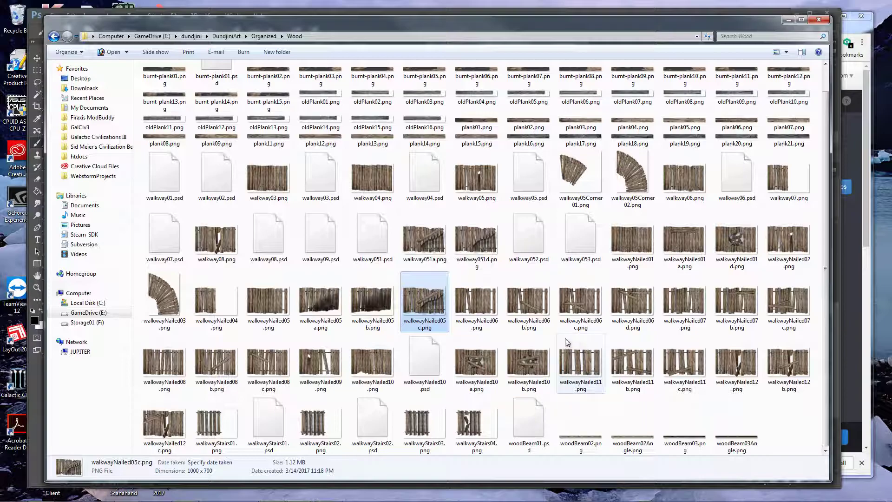
mouse_move(391, 300)
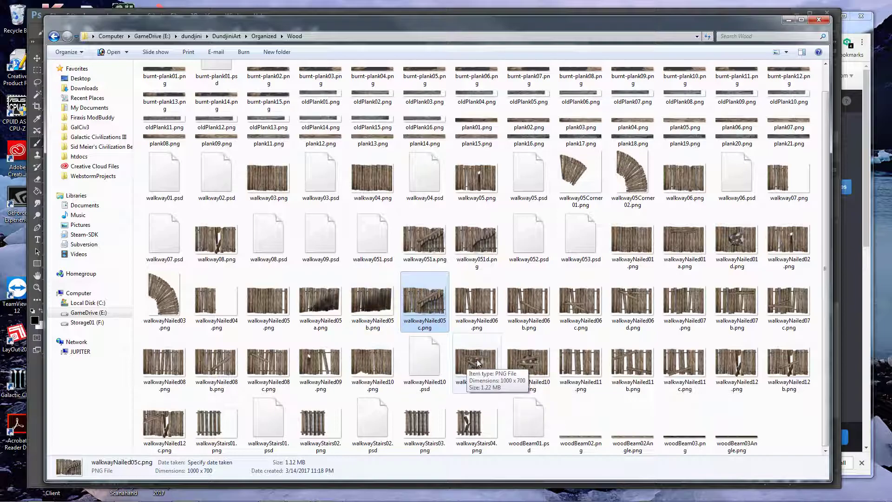
mouse_move(686, 269)
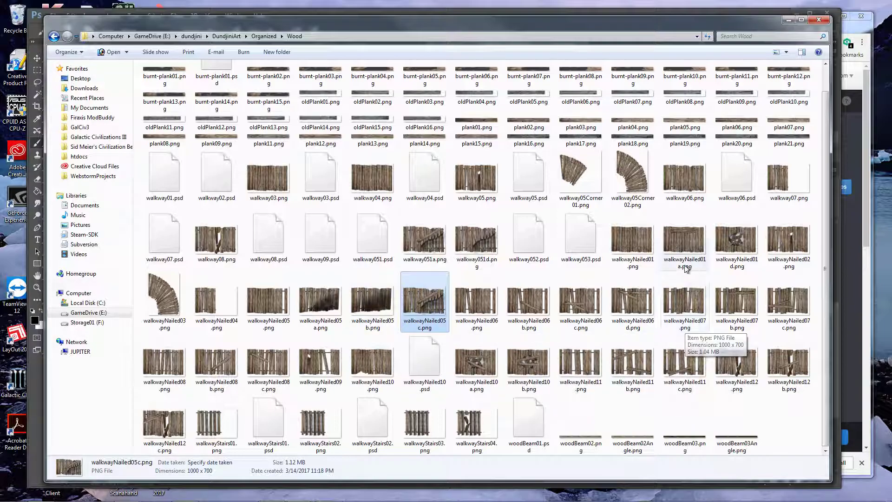
left_click(632, 239)
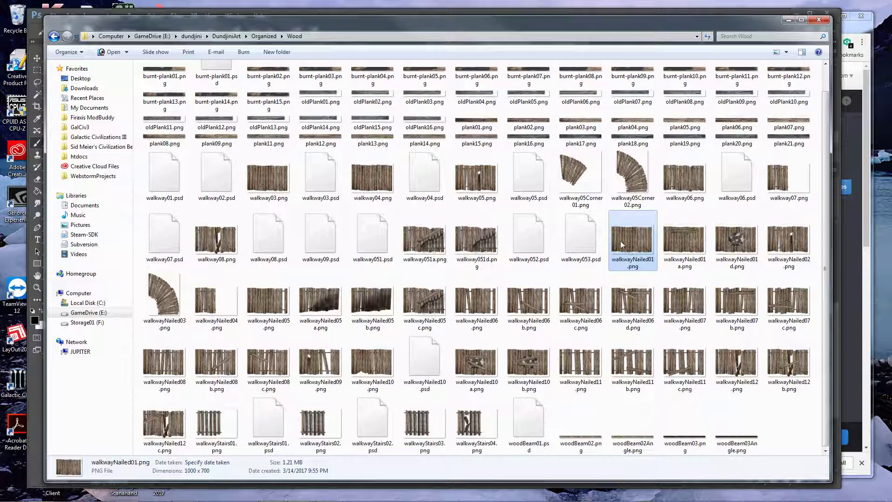
mouse_move(581, 236)
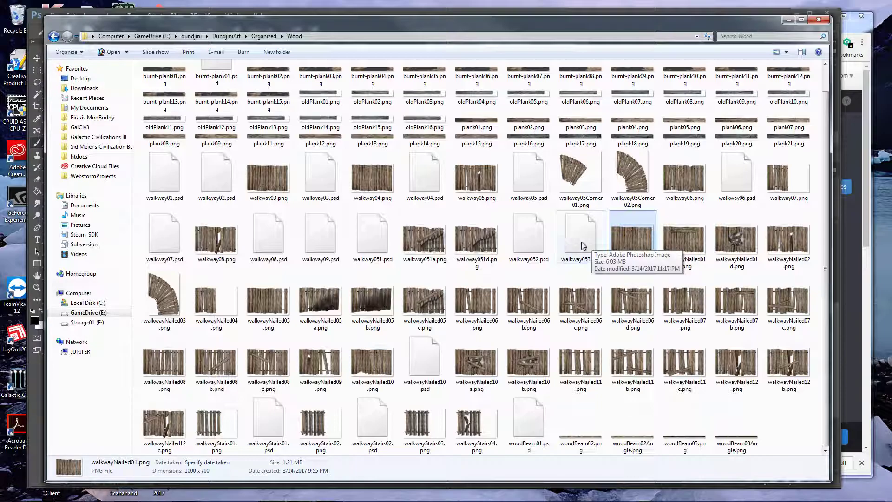
left_click(581, 234)
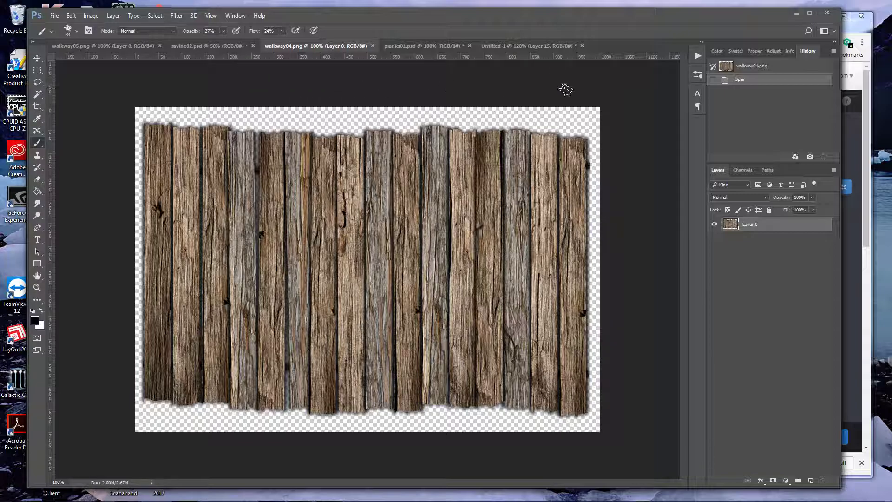
mouse_move(558, 95)
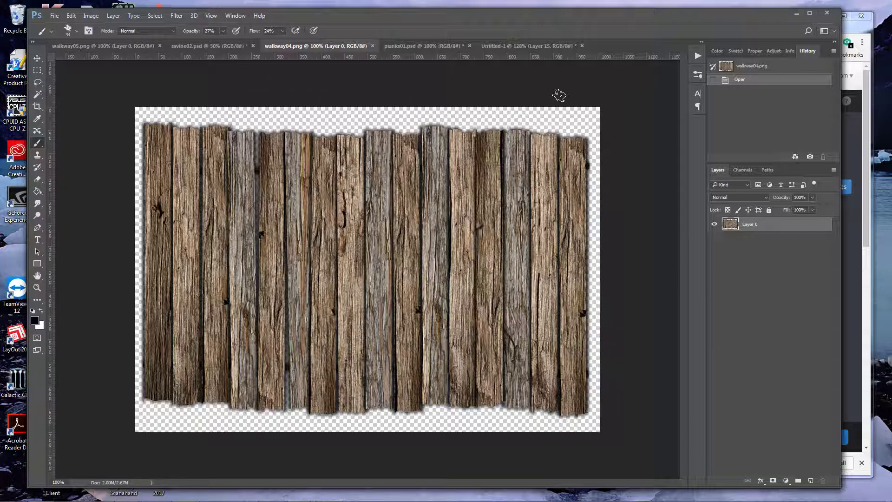